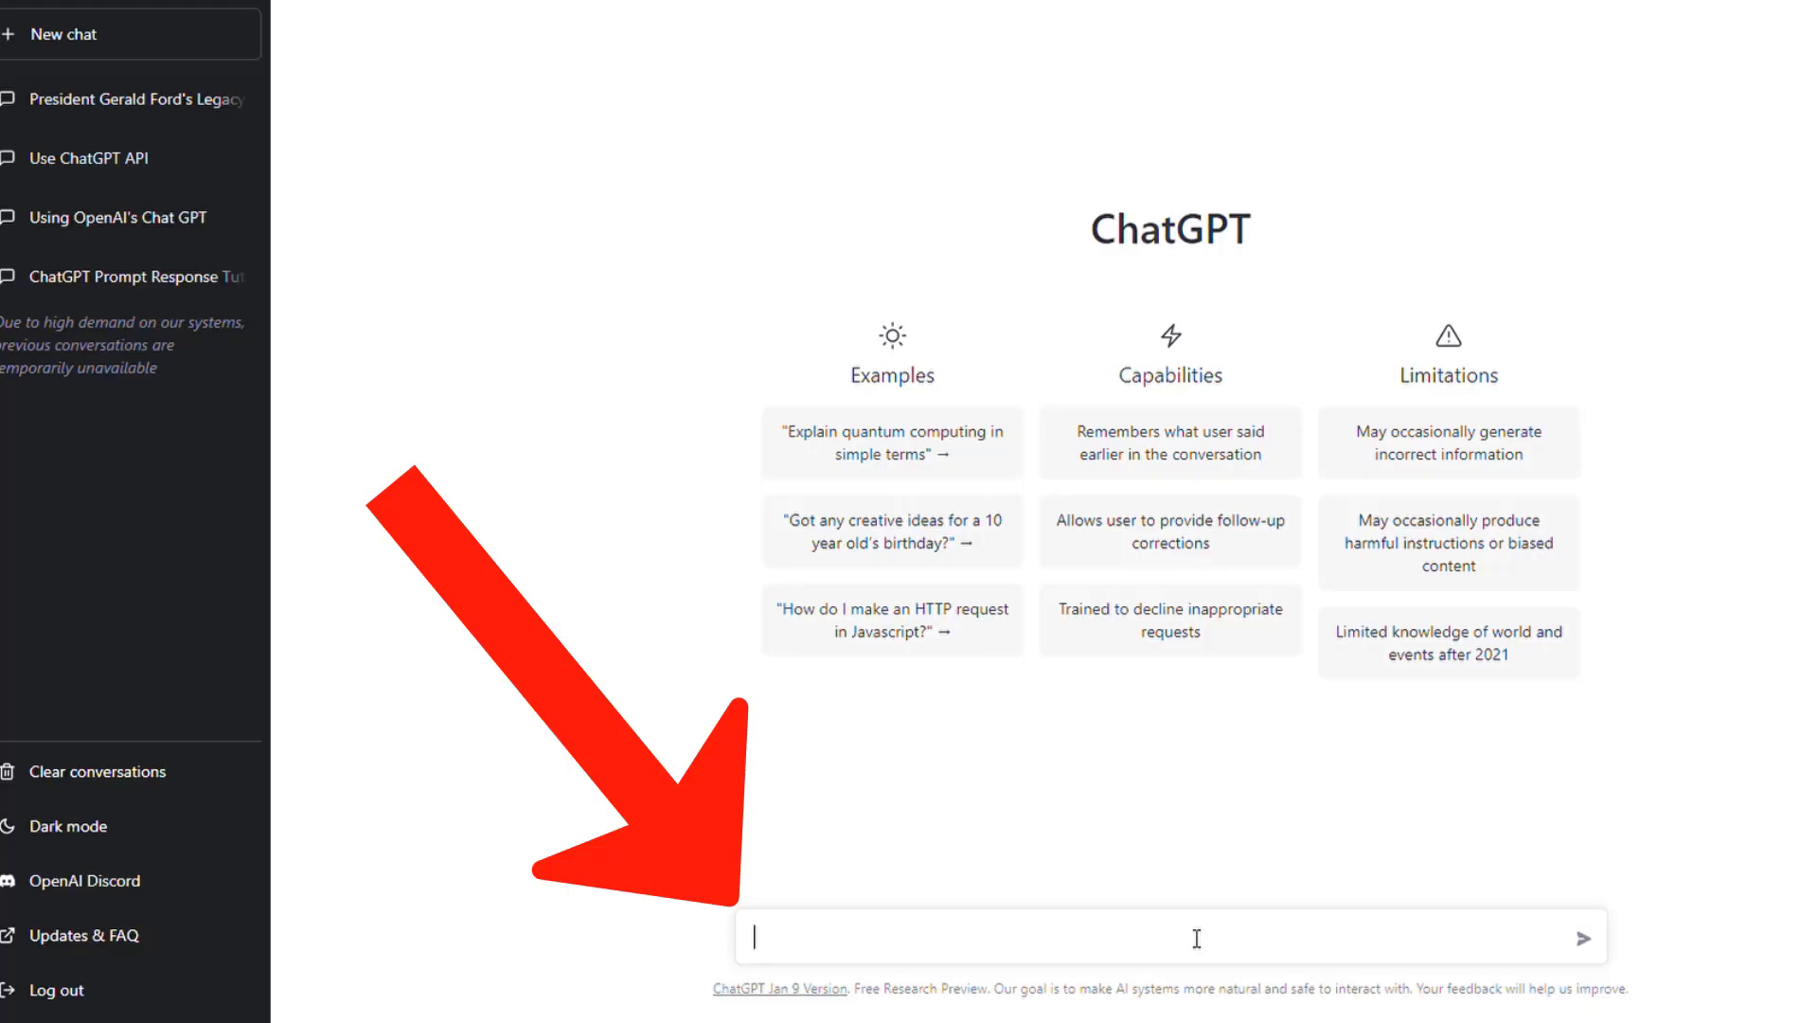
Step: Enter a prompt for a letter apologizing to a neighbor about the run-over brown mailbox, then head to ChatGPT
text(letter apologizing to neighbor about running over brown mailbox with truck because snowing)
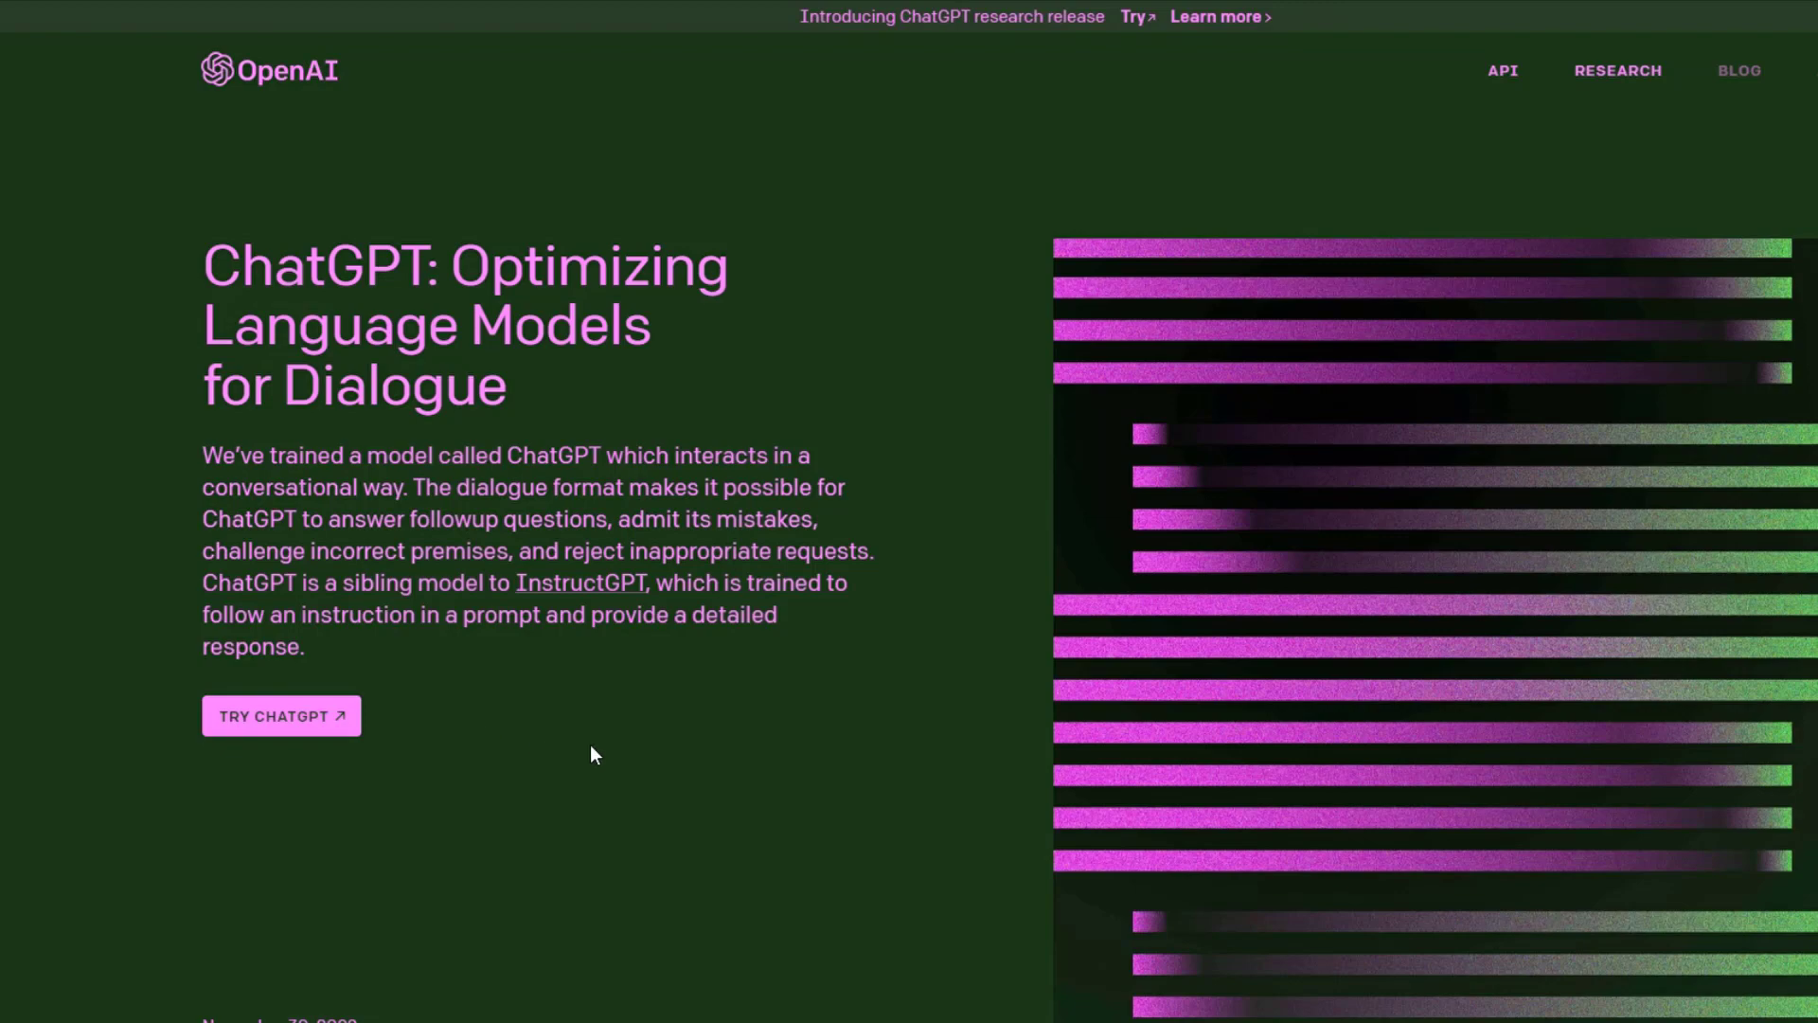
click(280, 716)
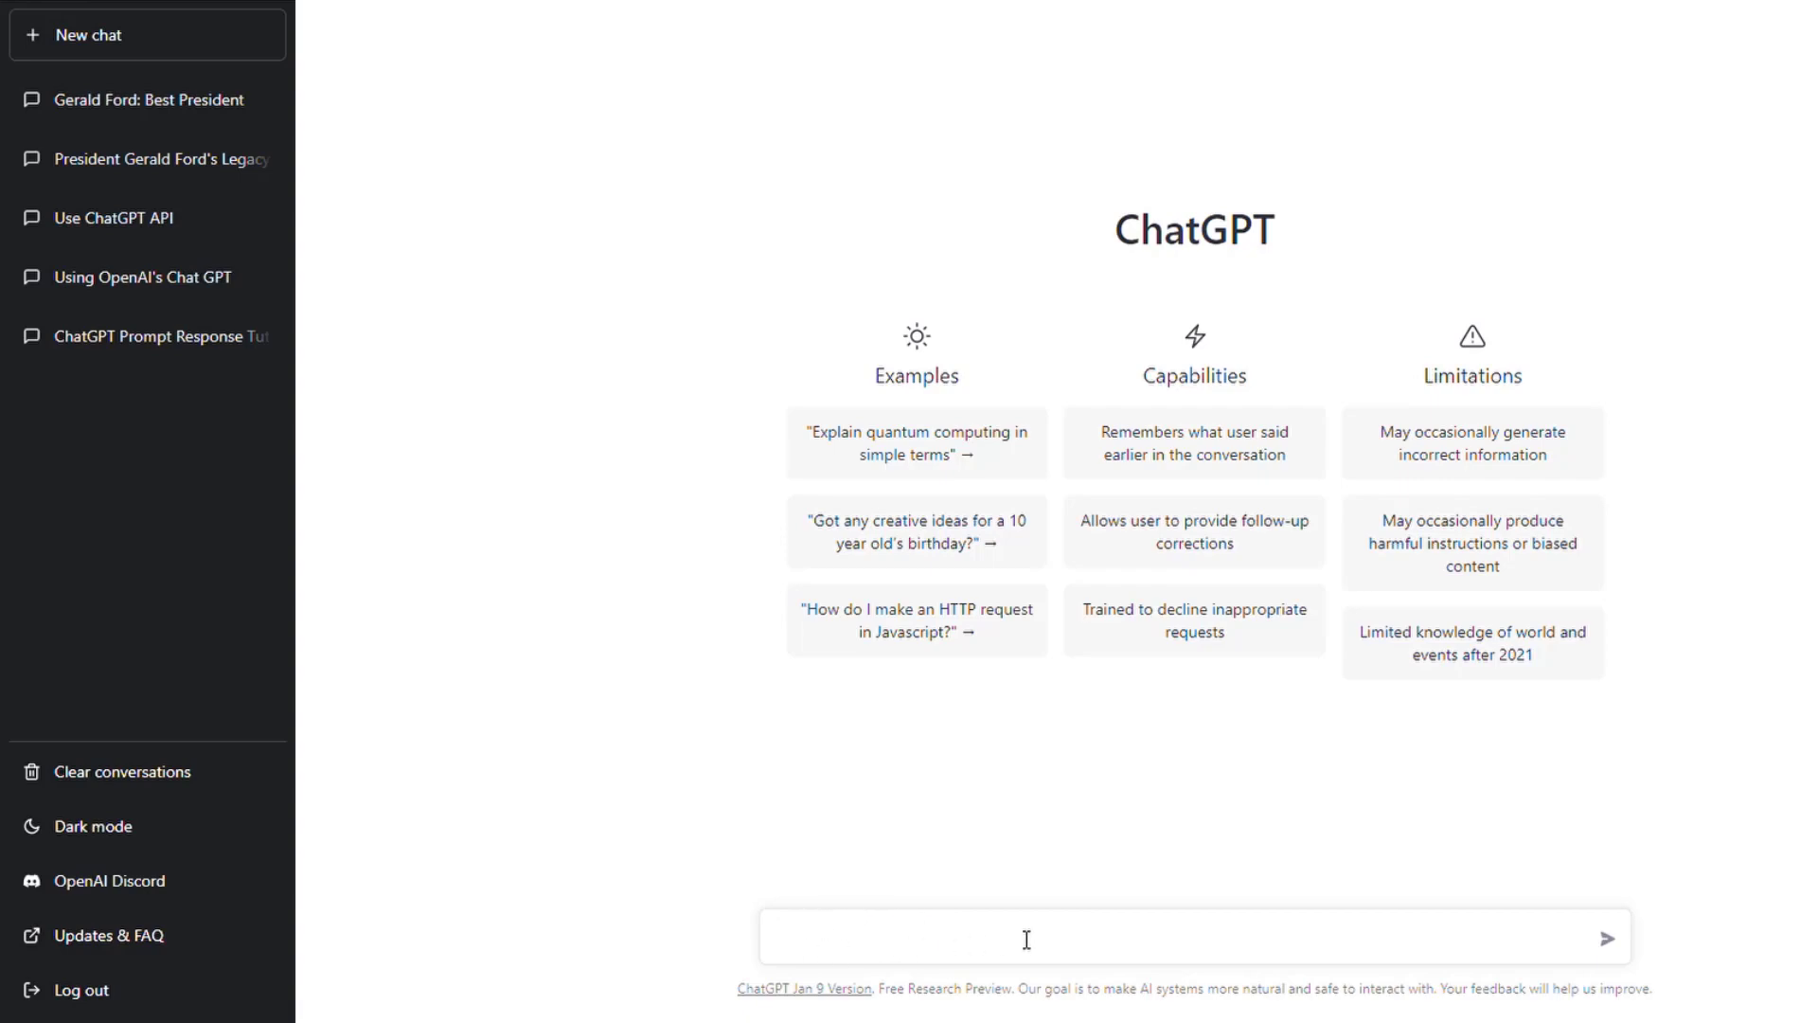
mouse_move(1670, 10)
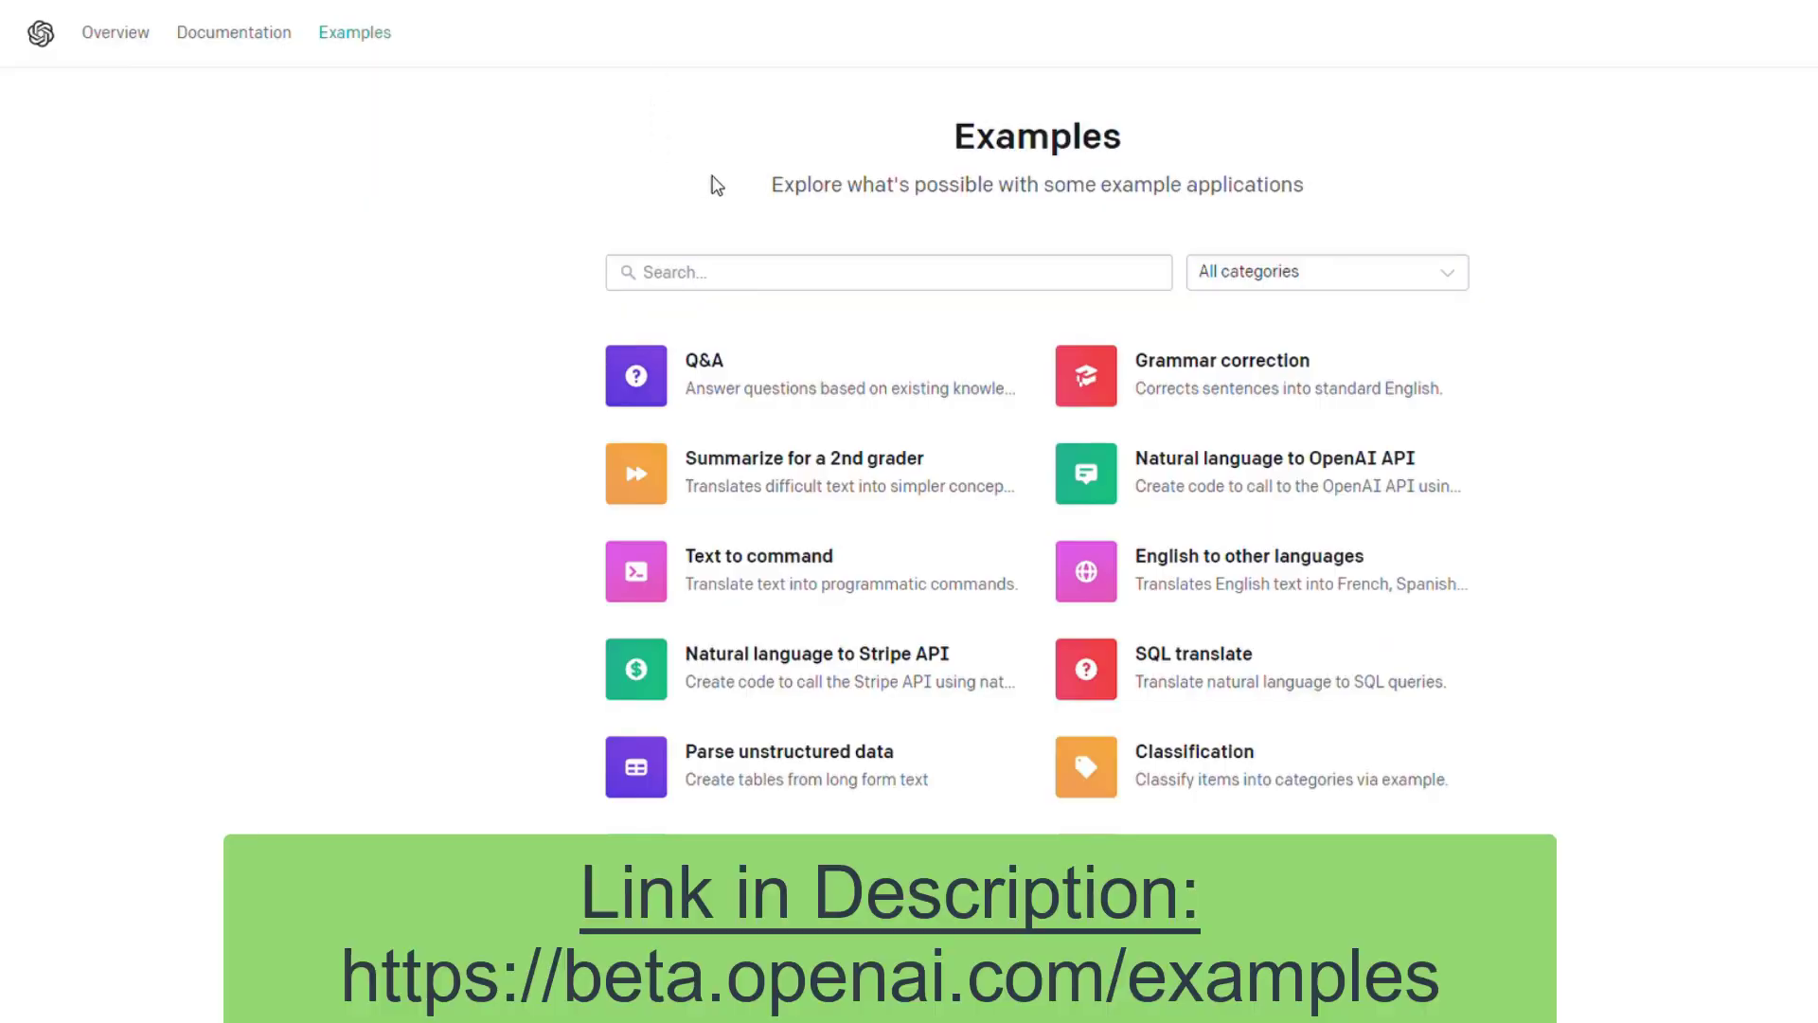
scroll(down, 3)
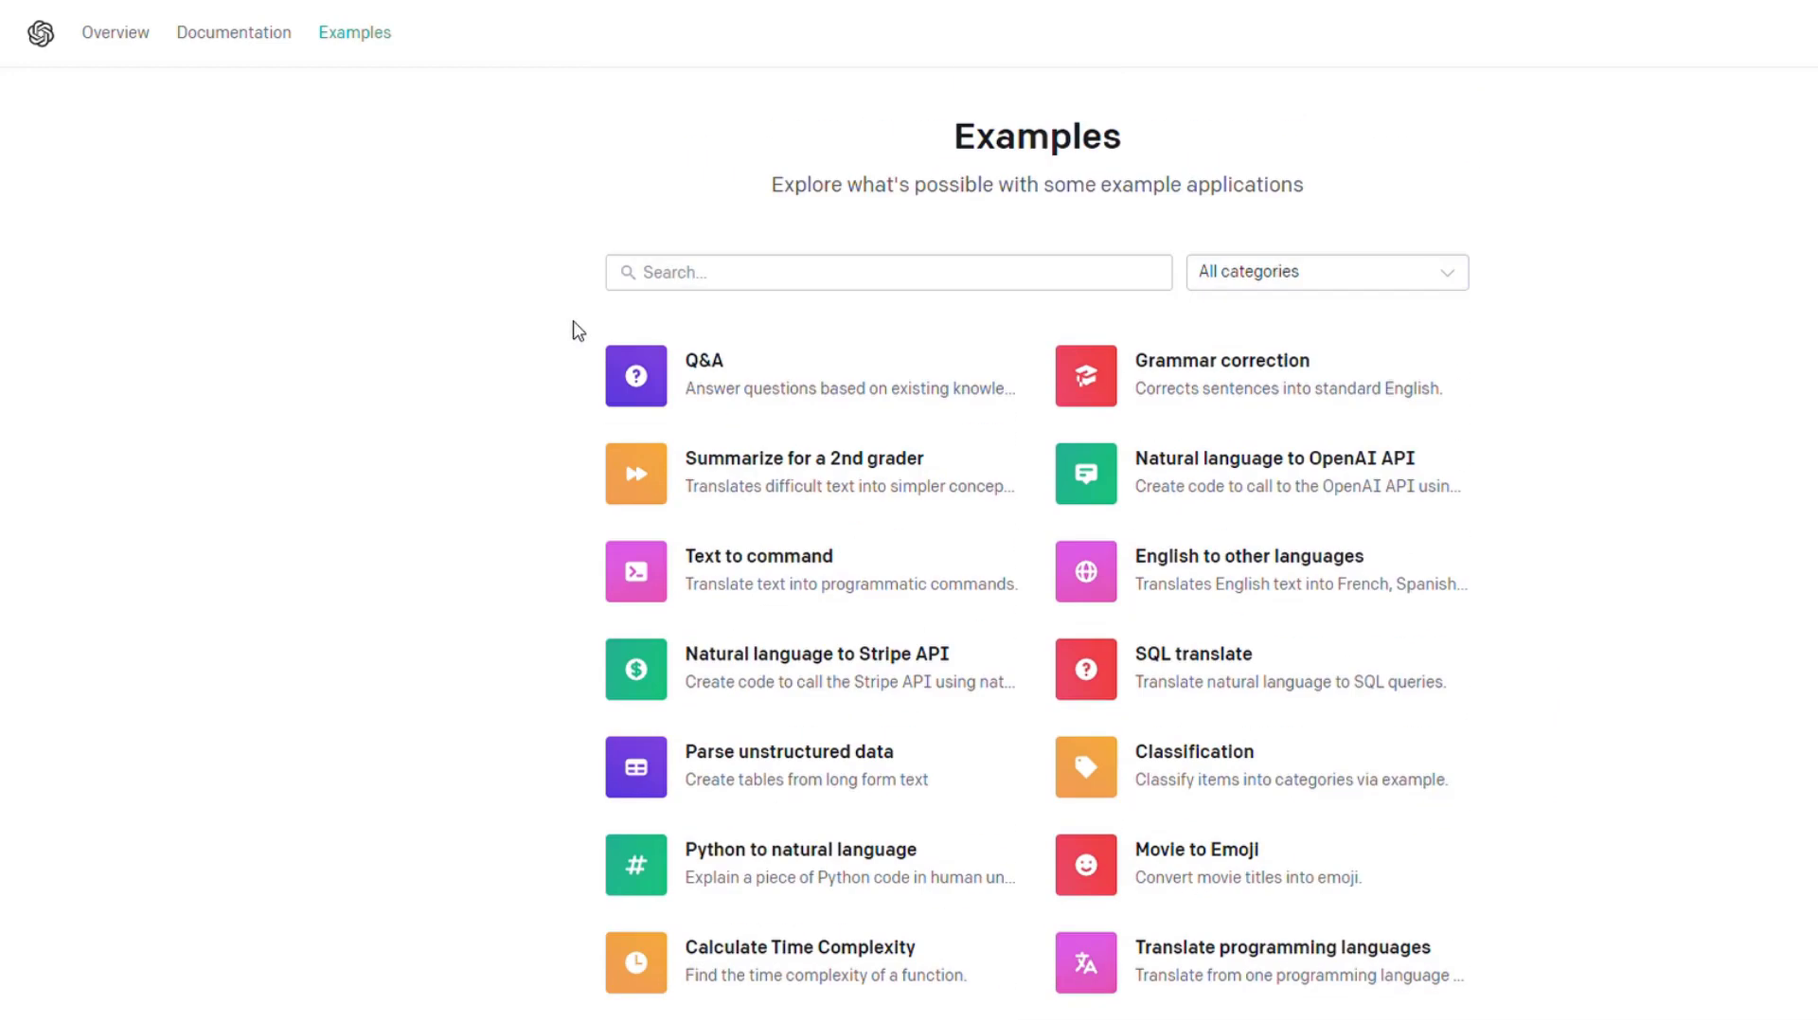
mouse_move(1244, 391)
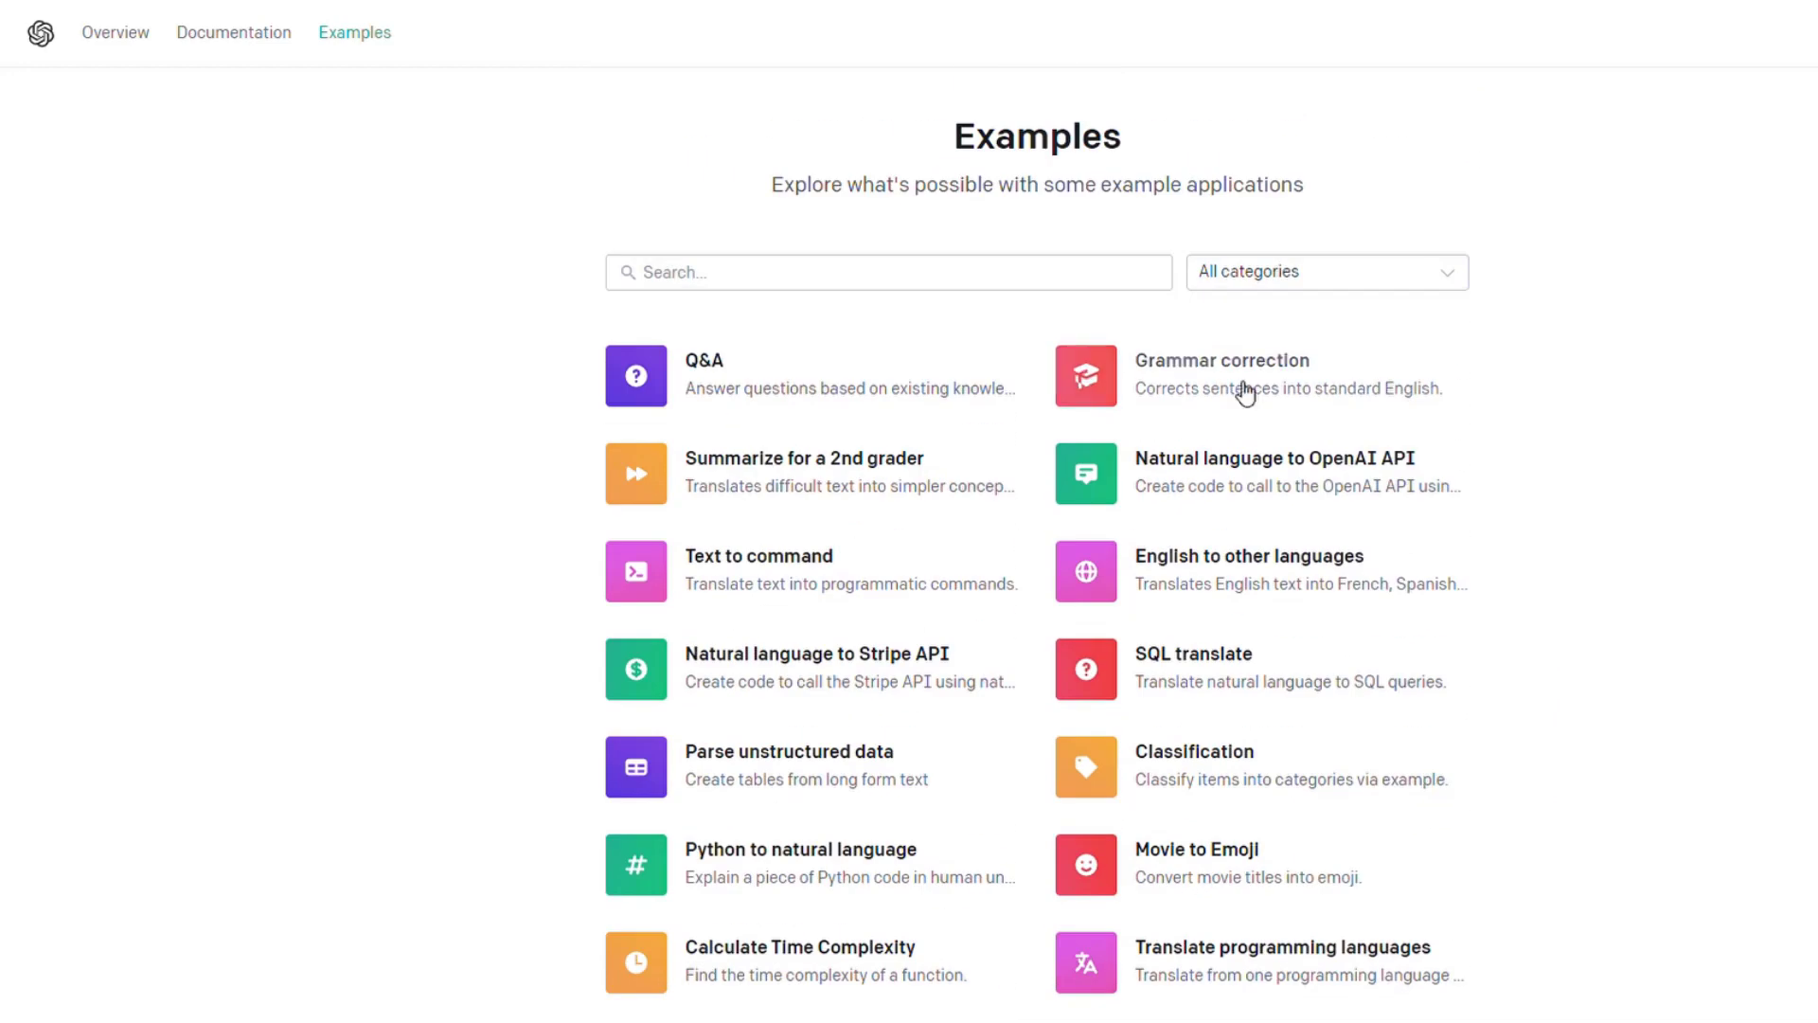
click(1222, 373)
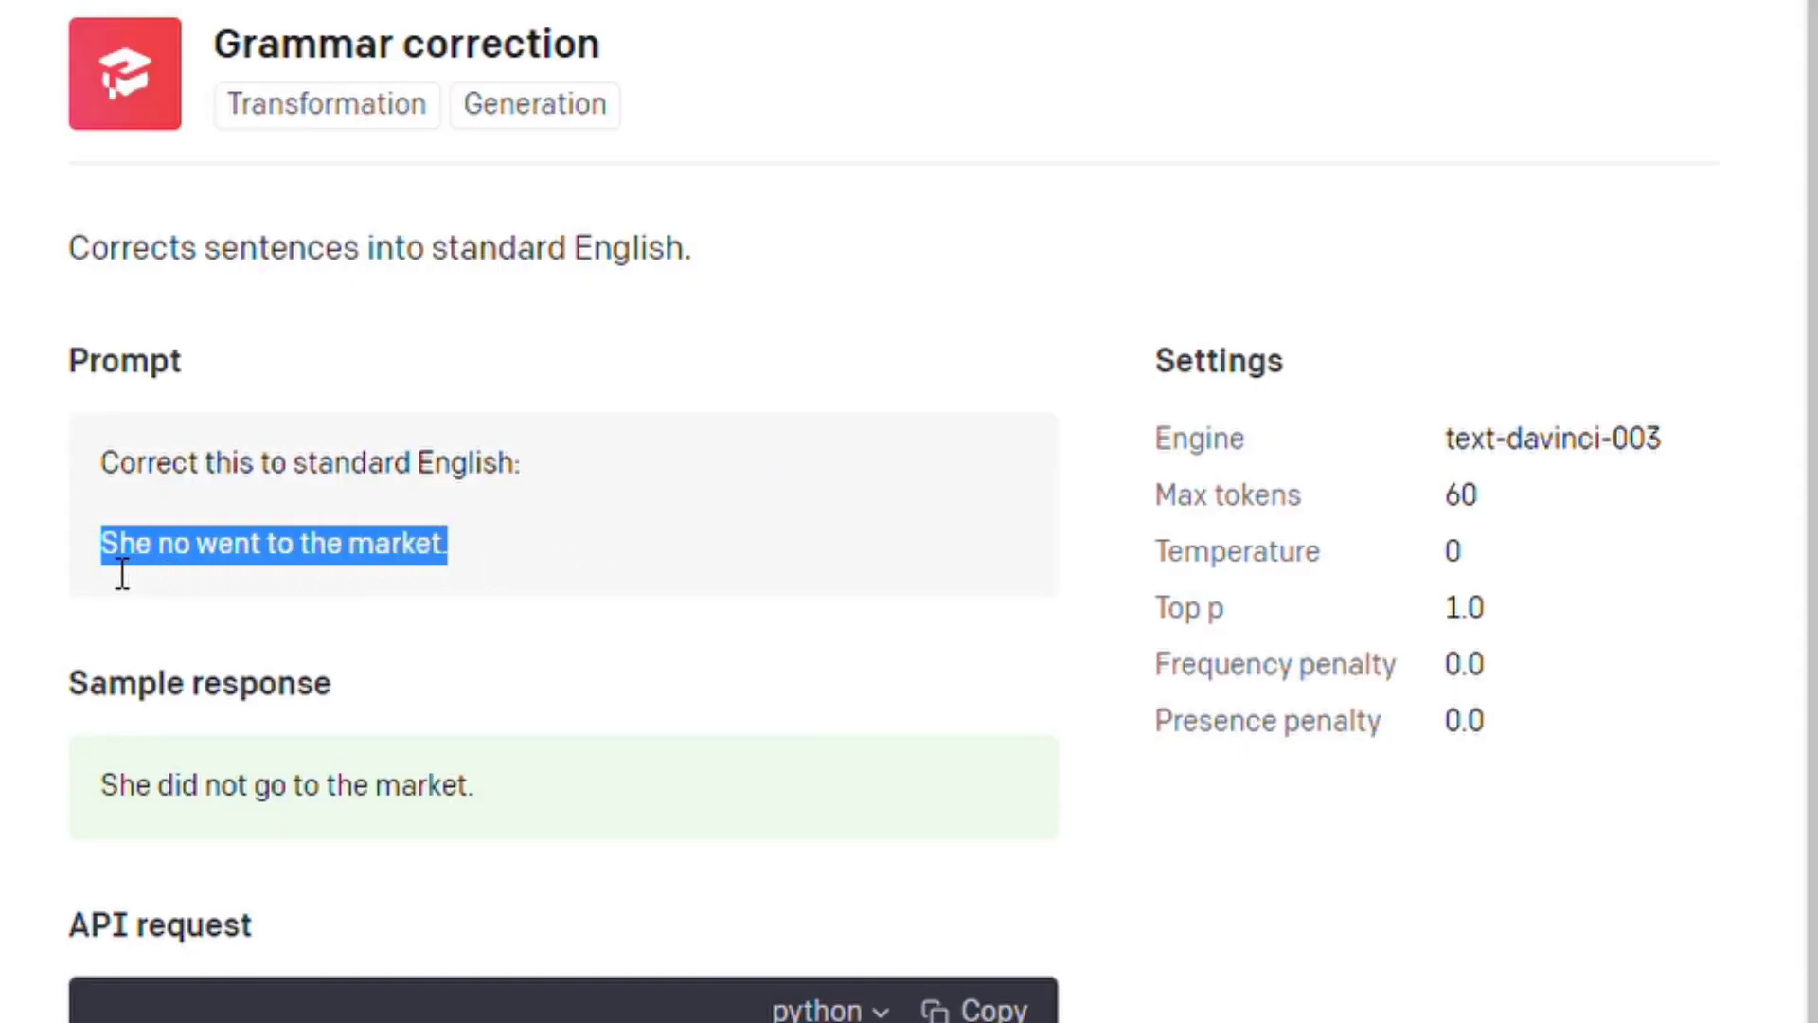
mouse_move(583, 825)
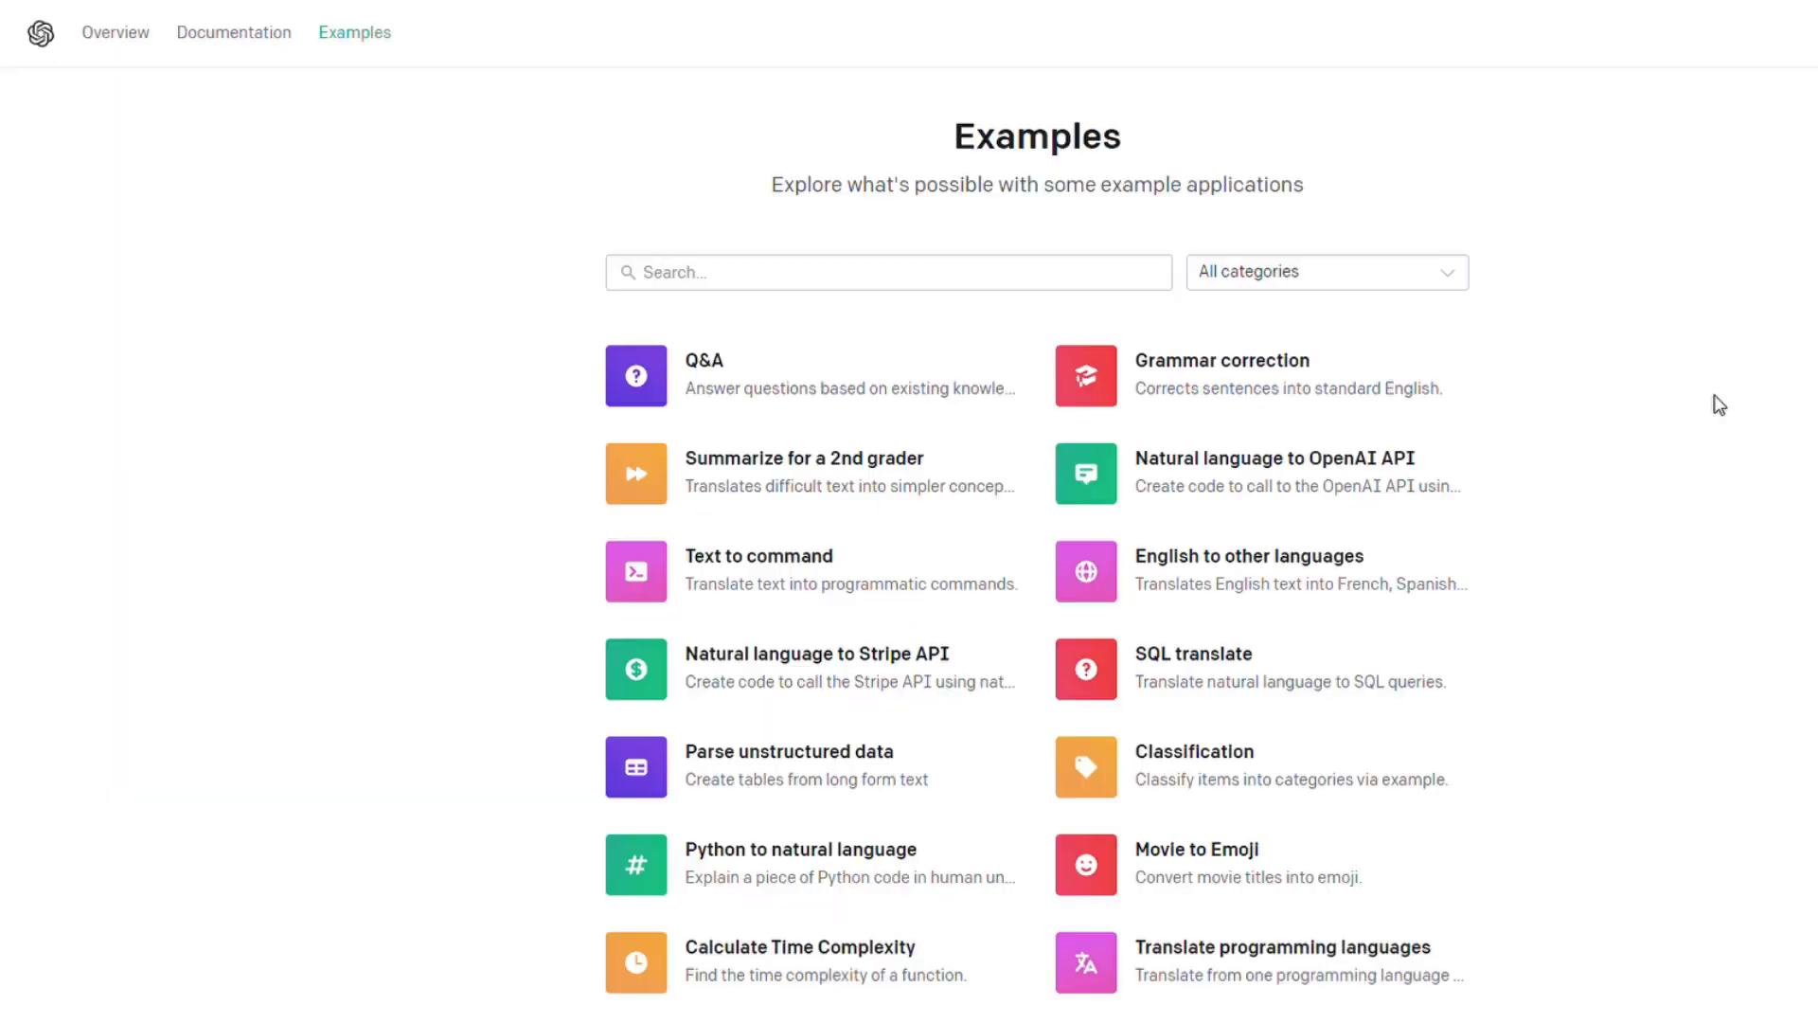
click(803, 472)
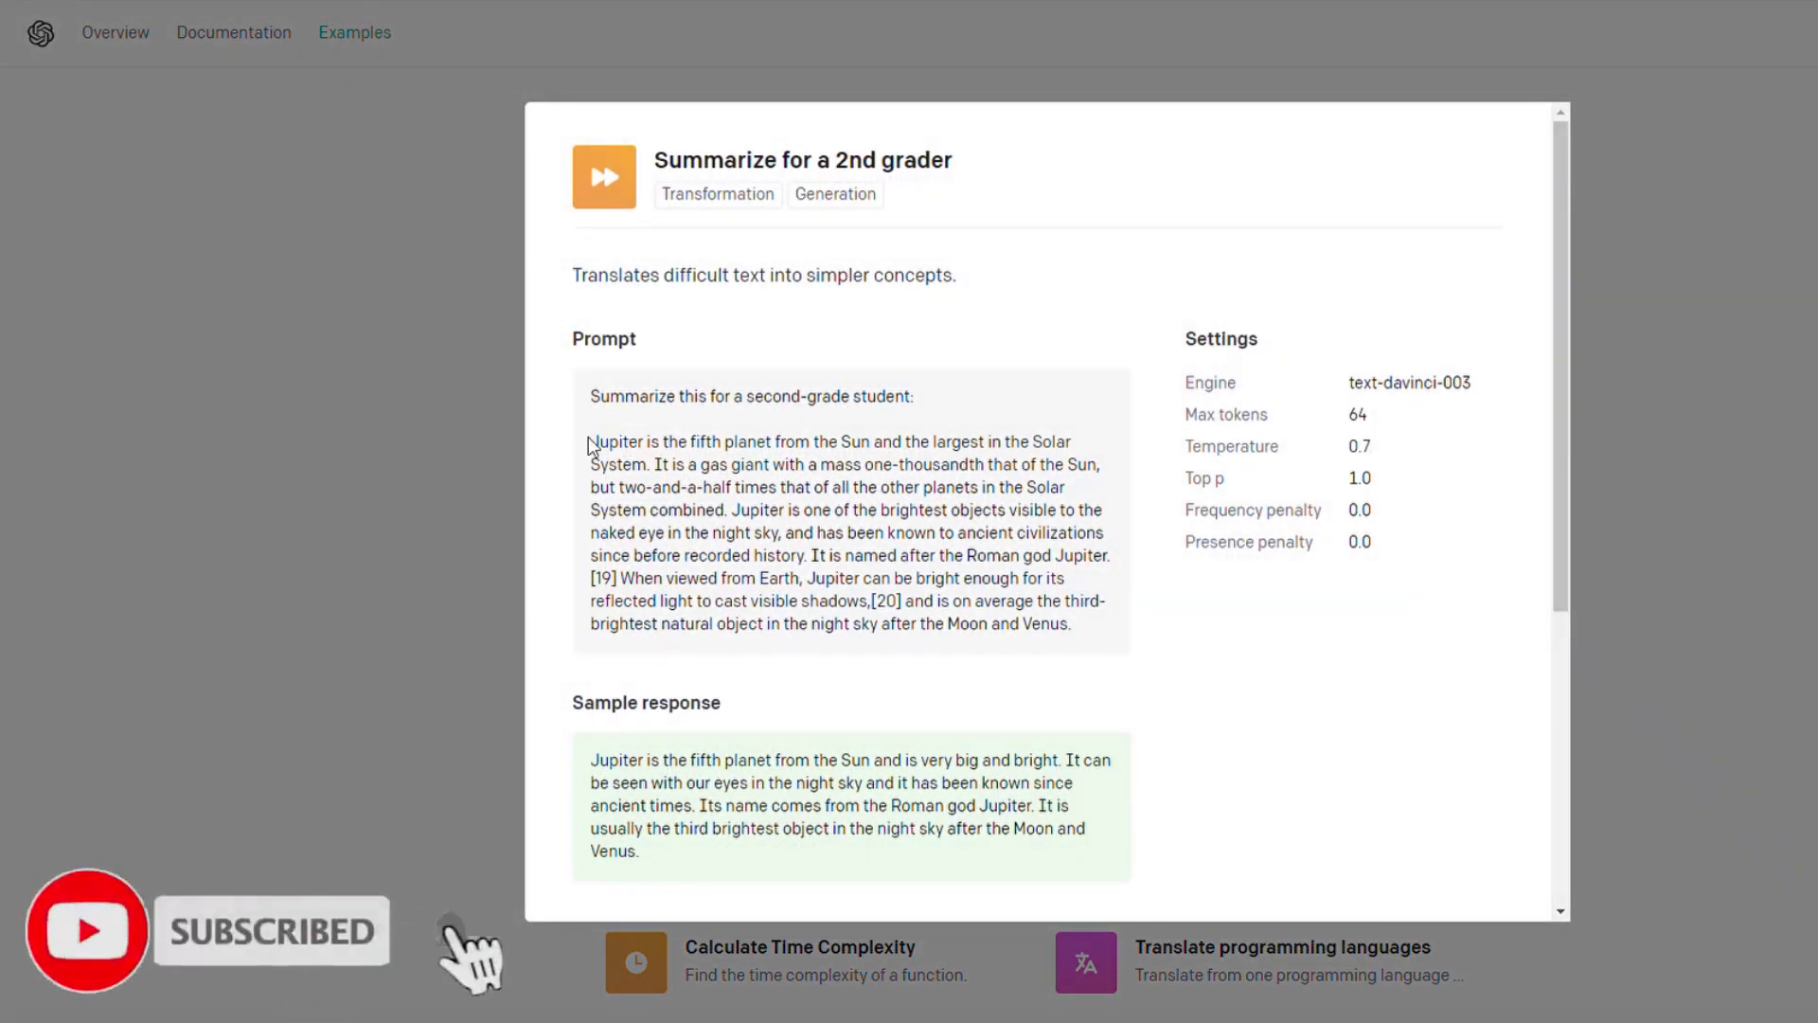
drag(589, 441, 1102, 600)
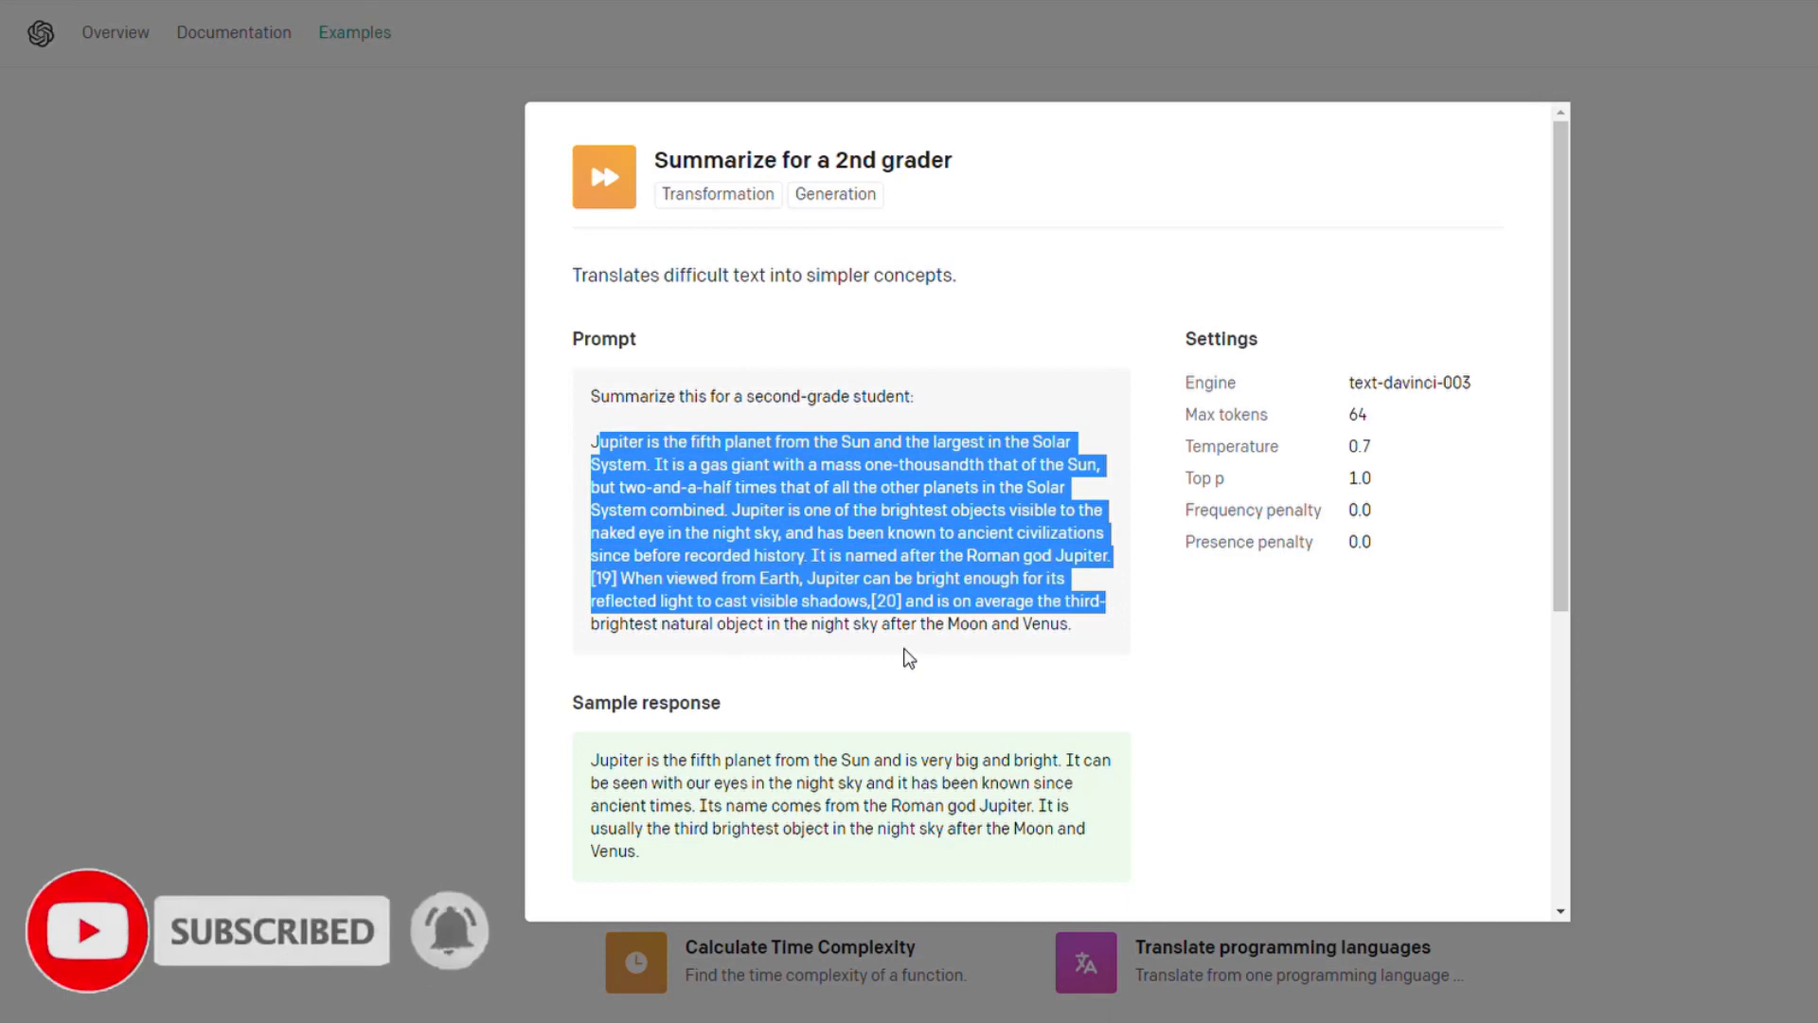
scroll(down, 3)
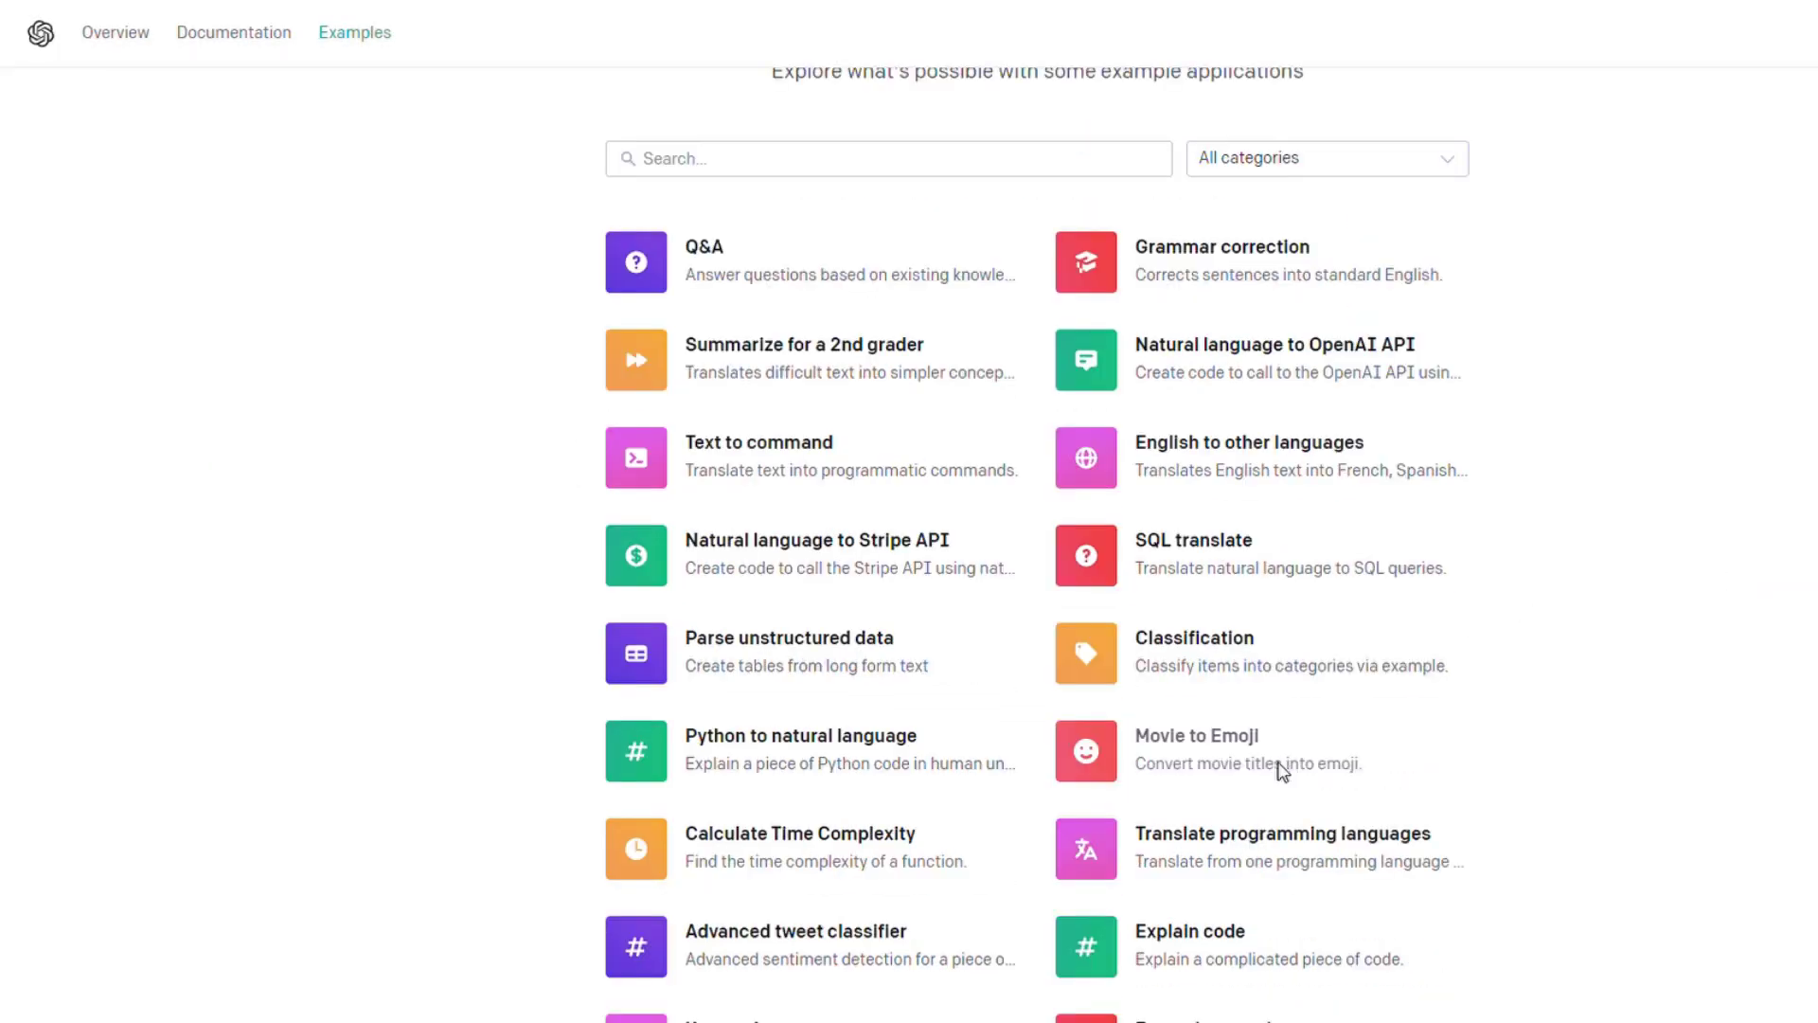
click(1195, 750)
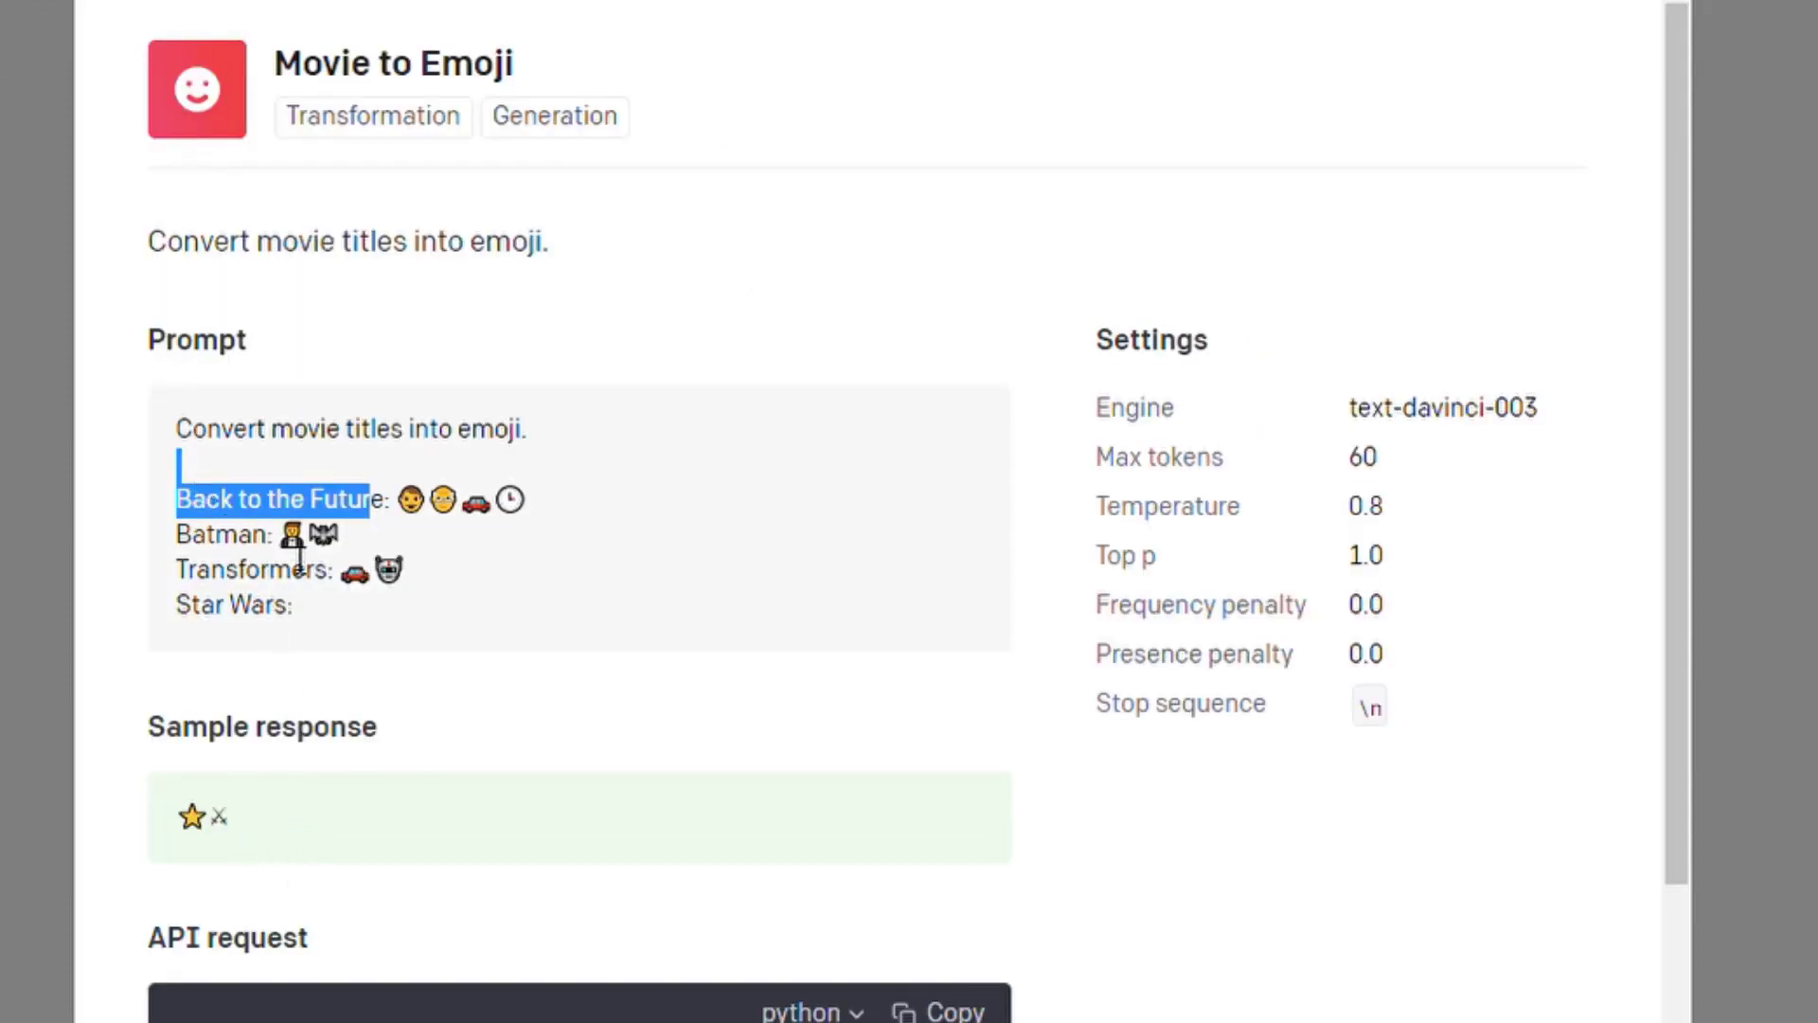
mouse_move(402, 591)
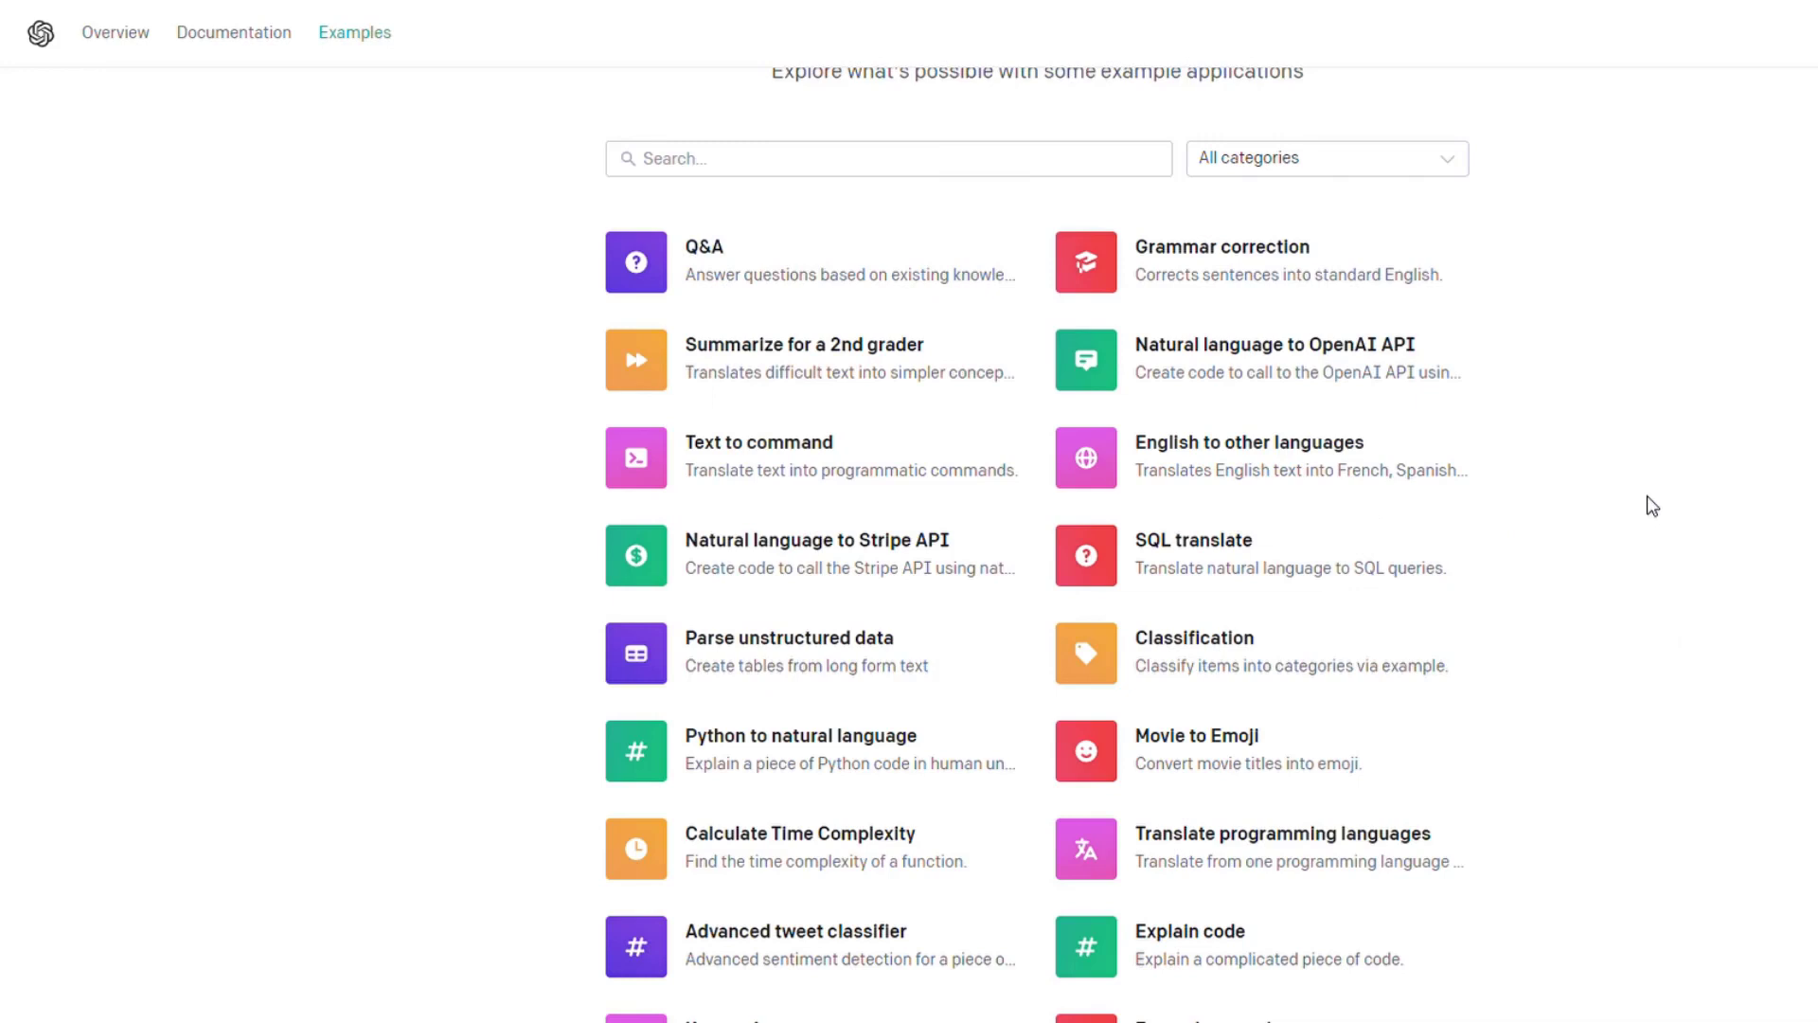
Step: Scroll down through the examples gallery past the Ad copy and TL;DR examples
scroll(down, 3)
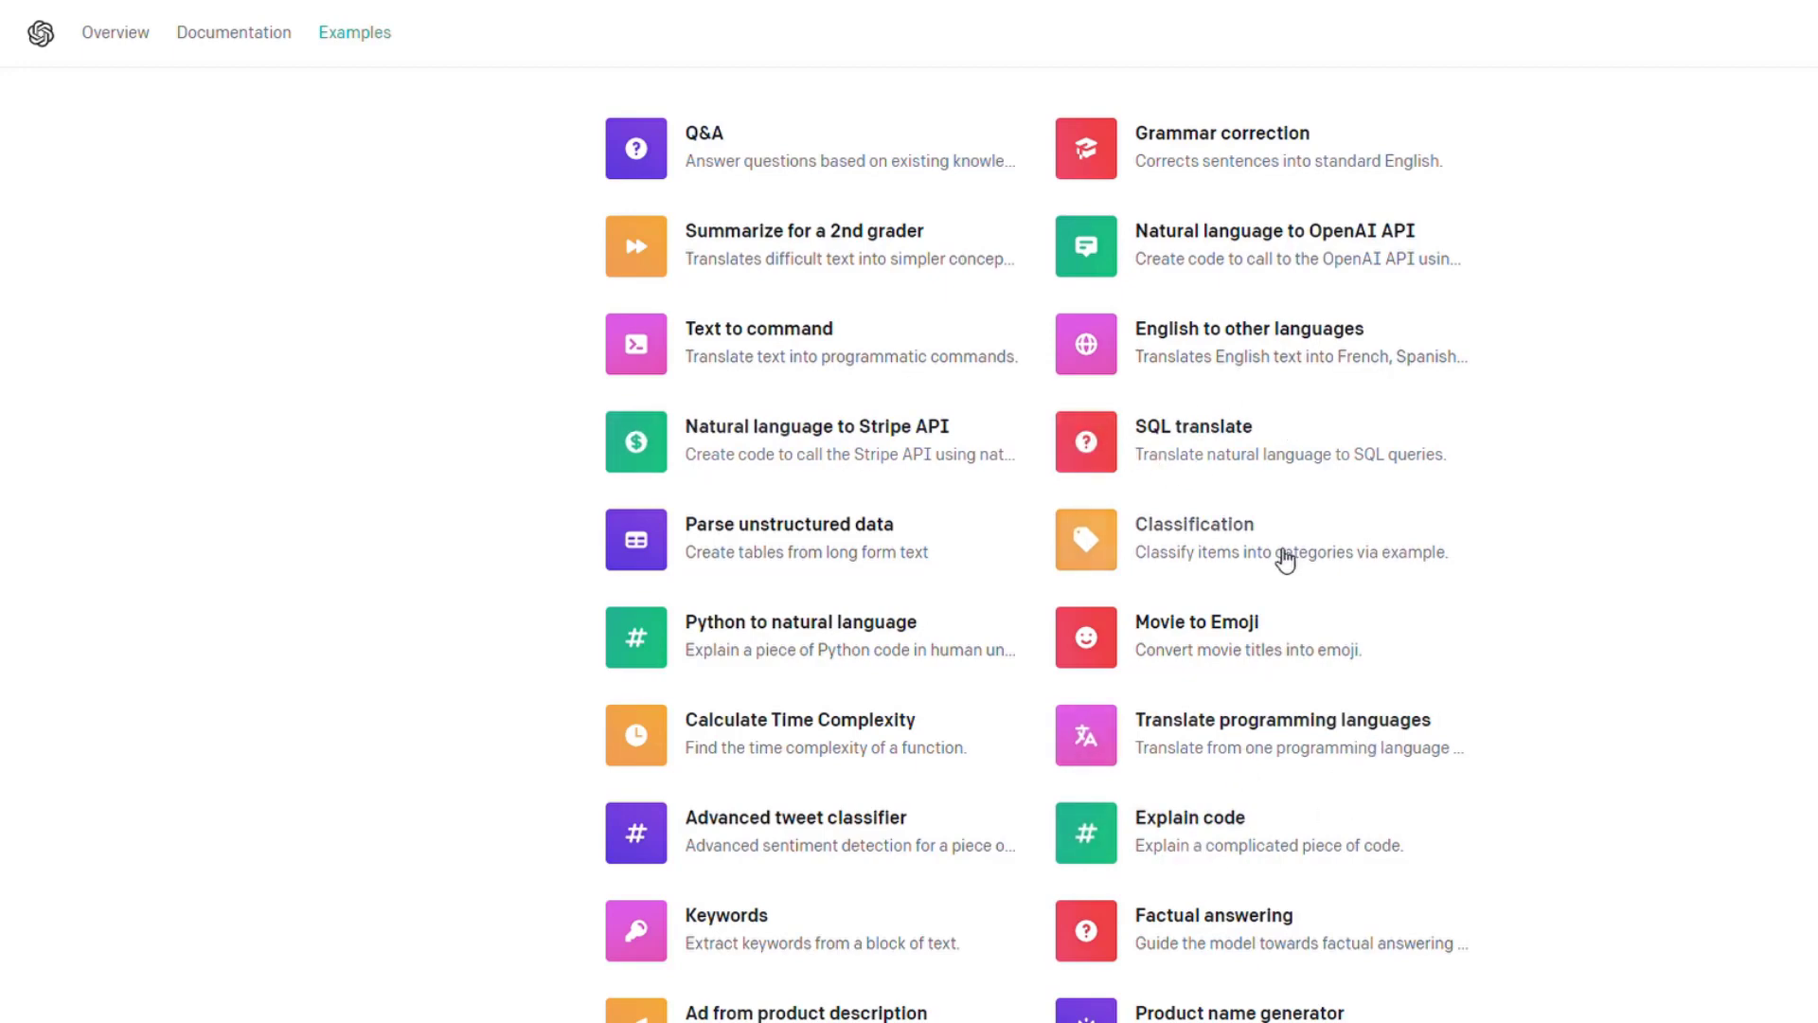
scroll(down, 3)
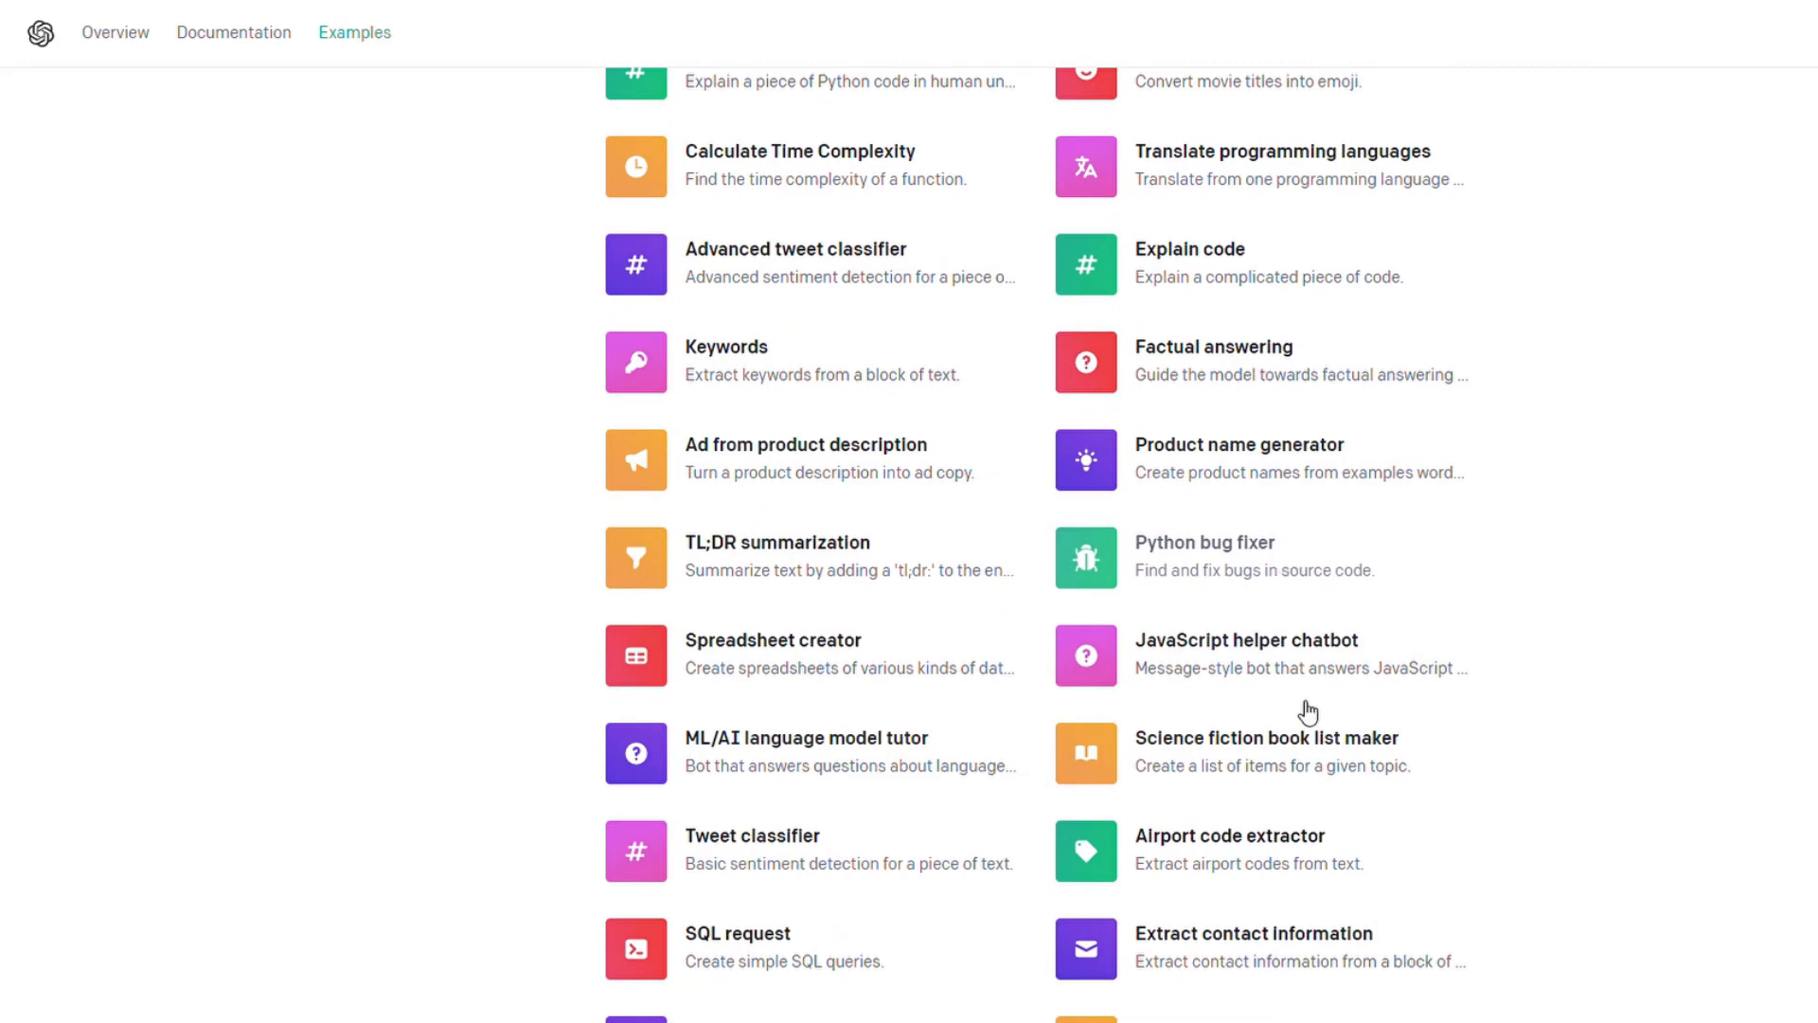
mouse_move(1025, 782)
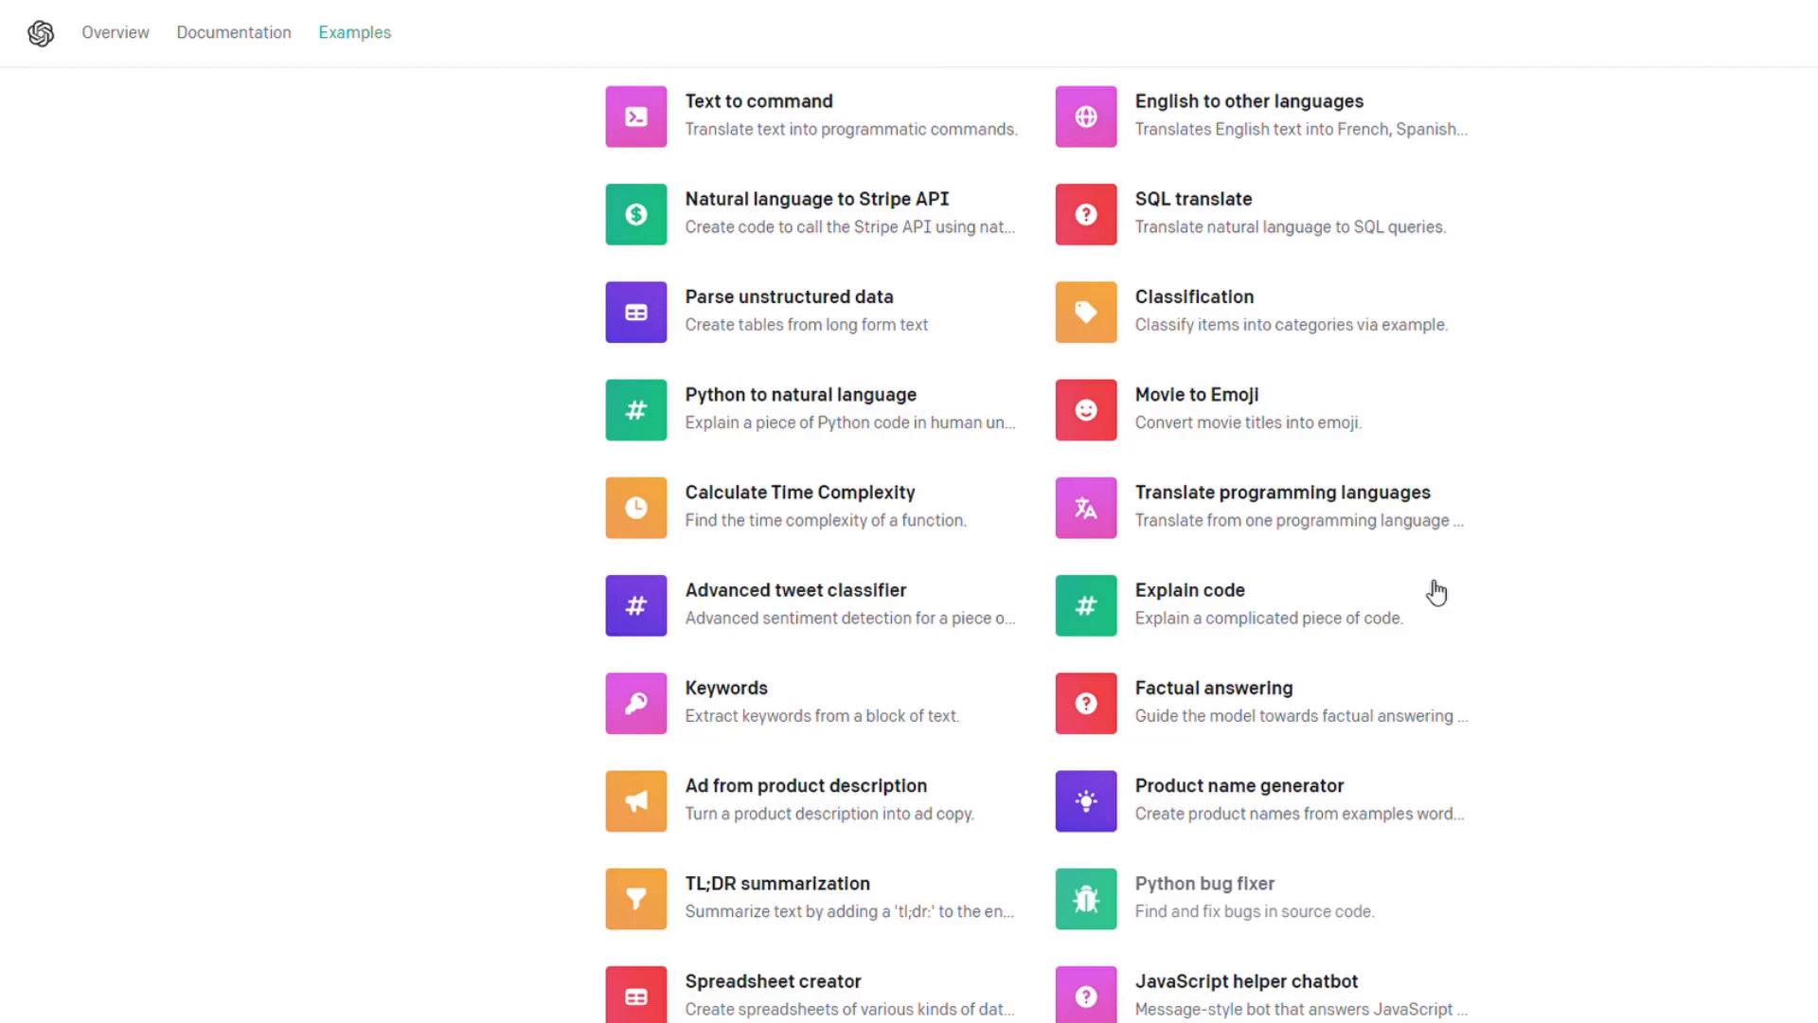
scroll(down, 3)
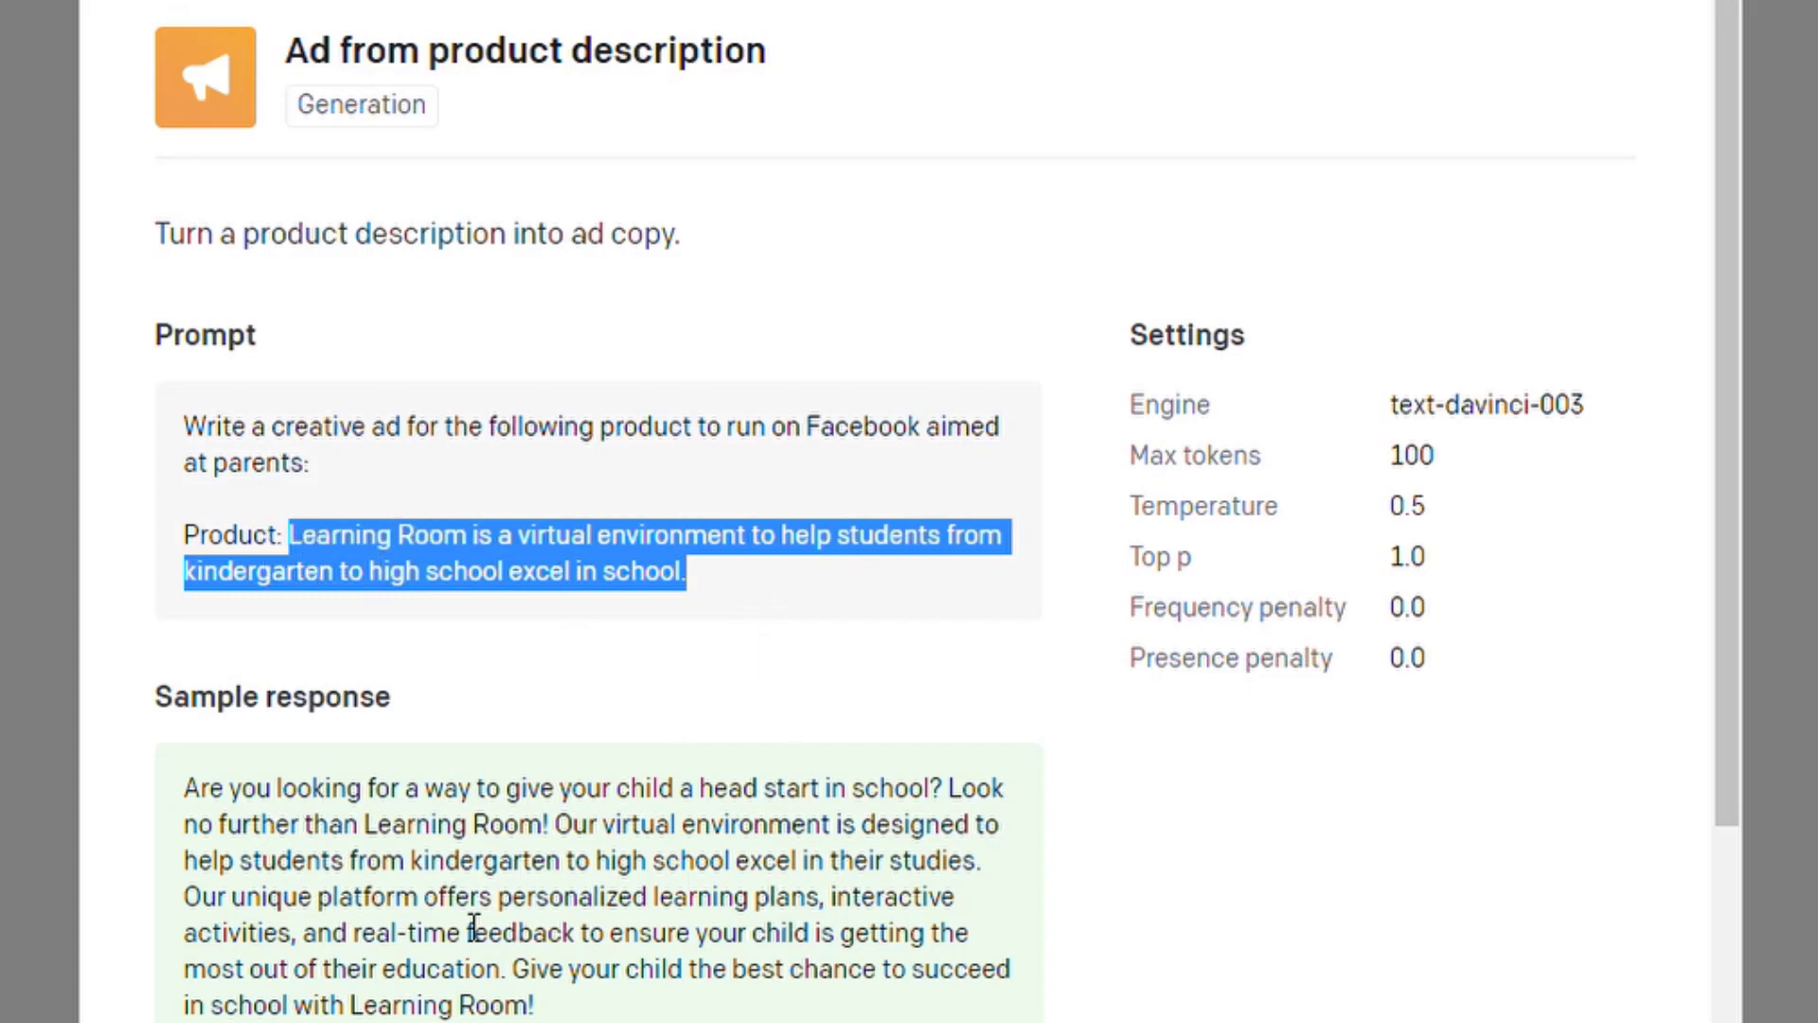
mouse_move(500, 864)
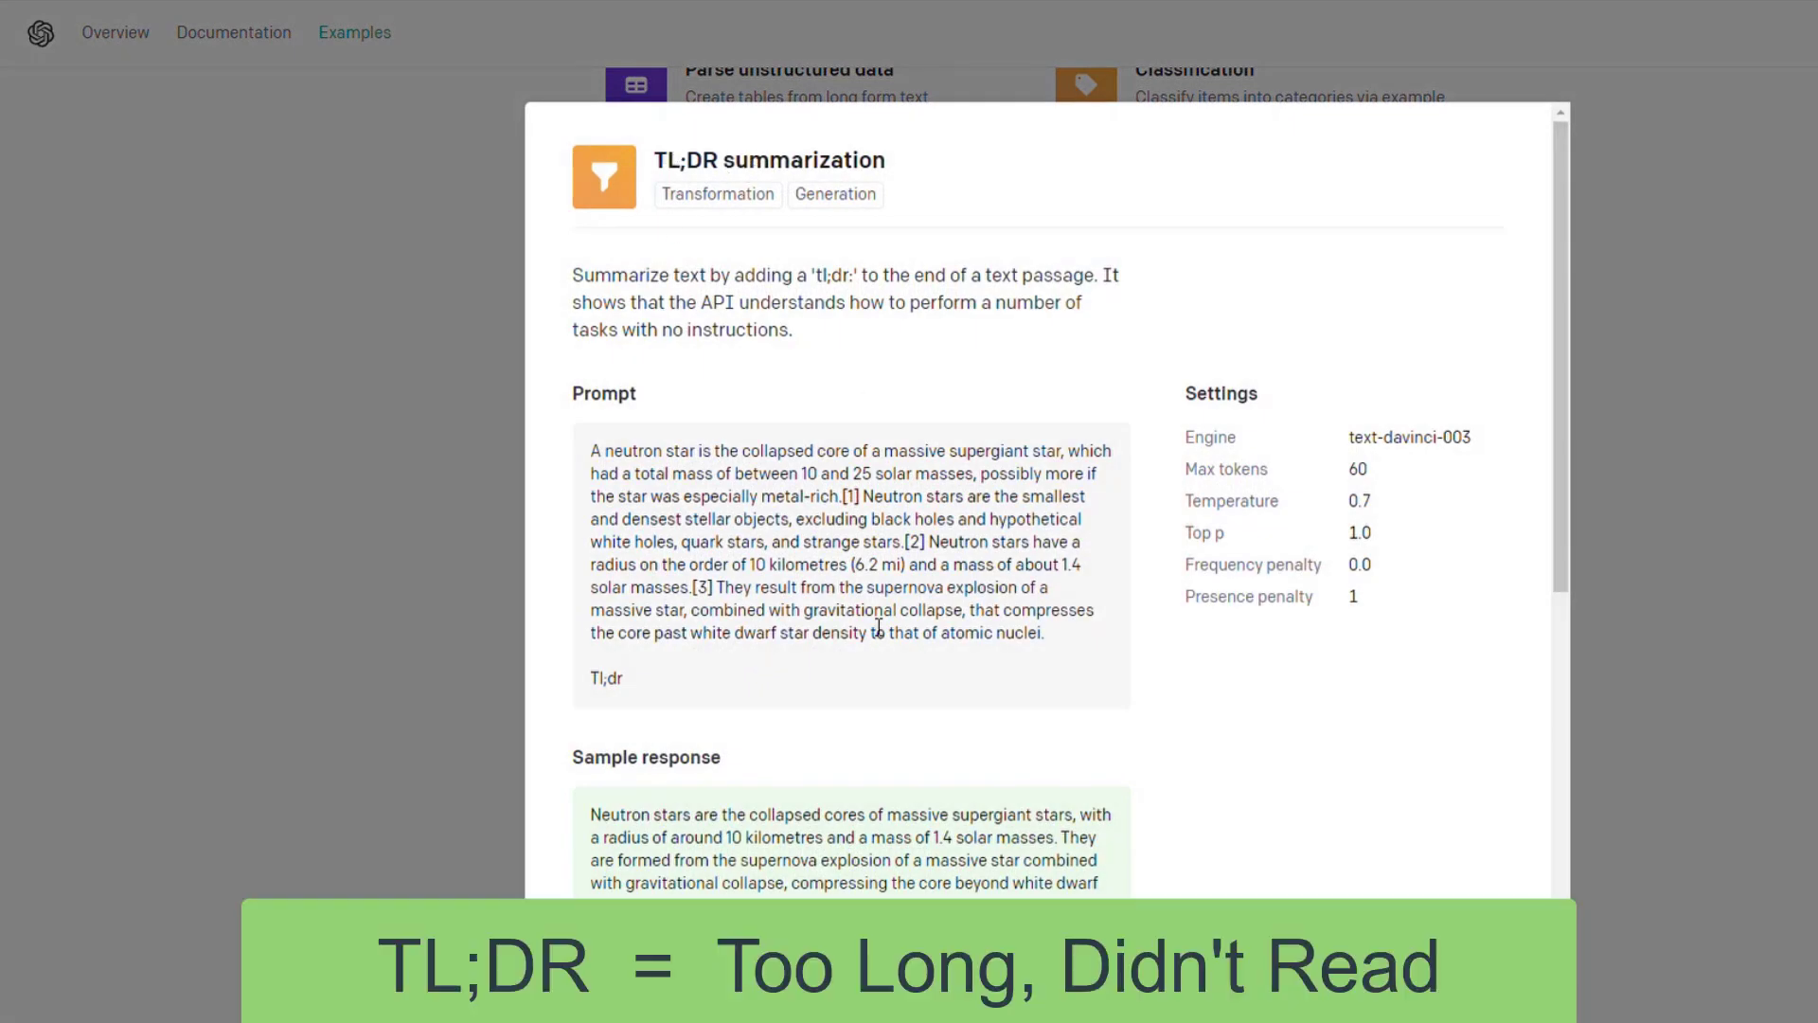
scroll(down, 3)
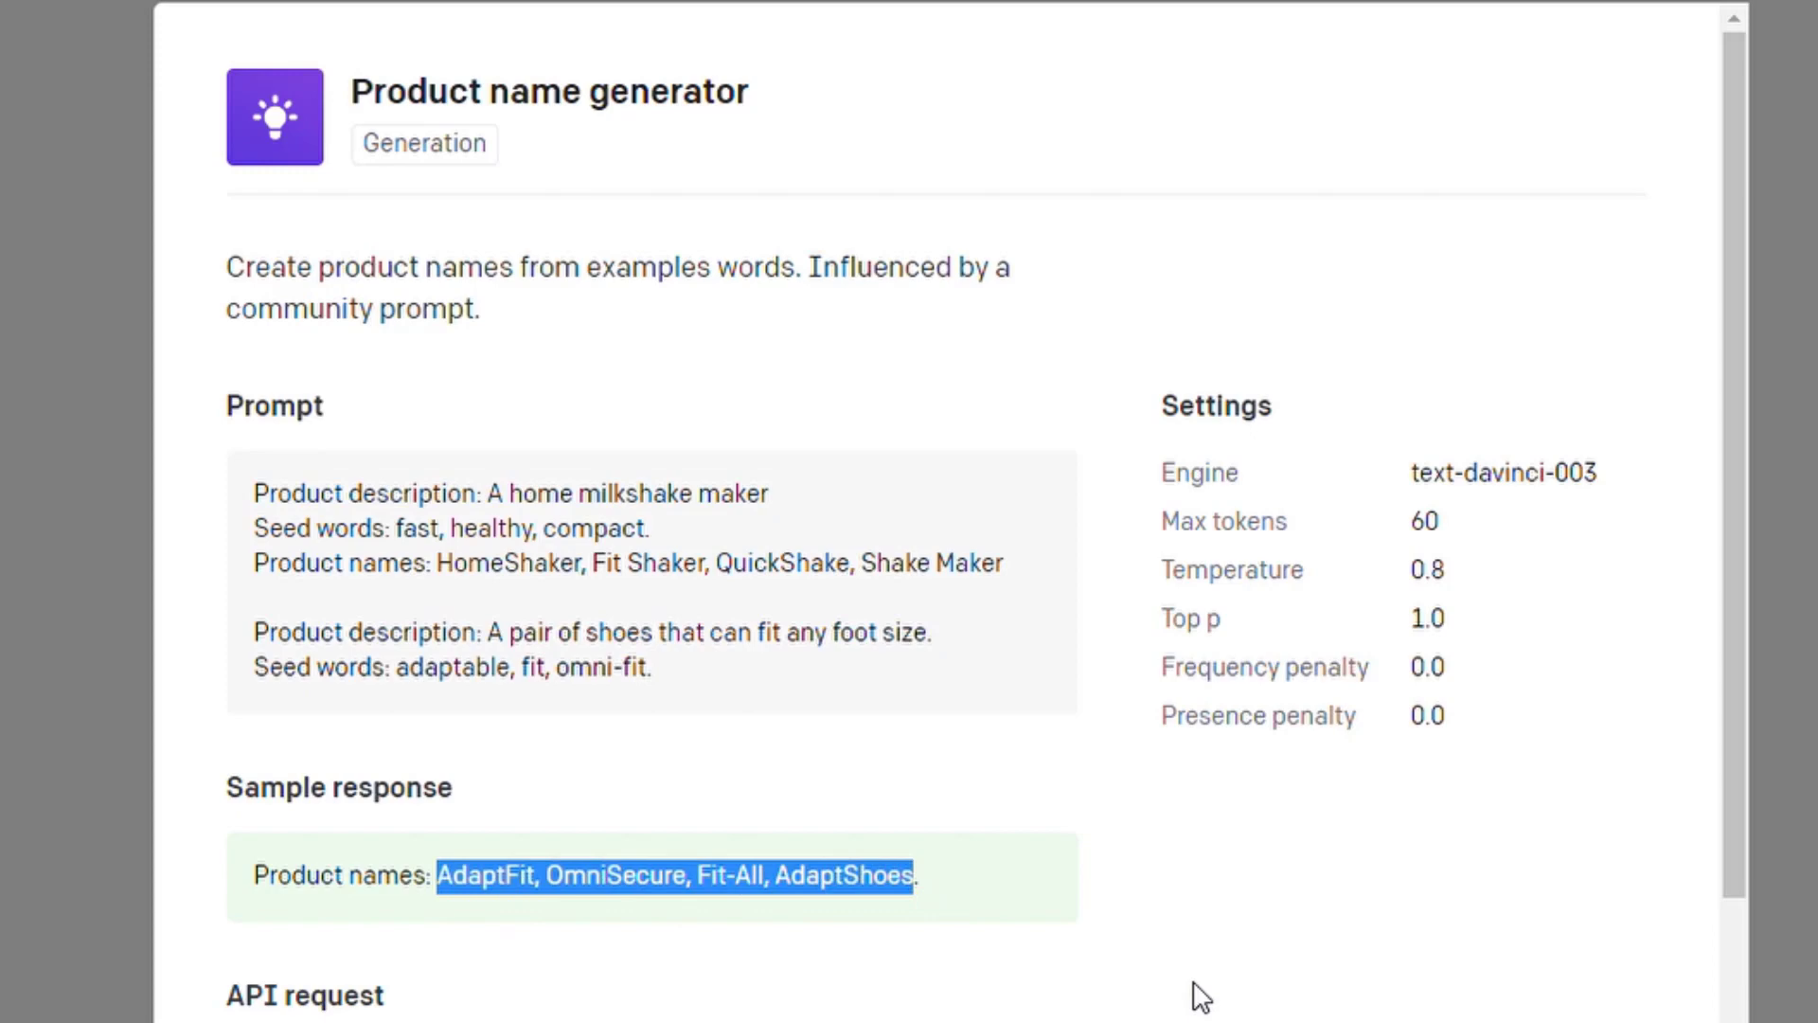
mouse_move(654, 930)
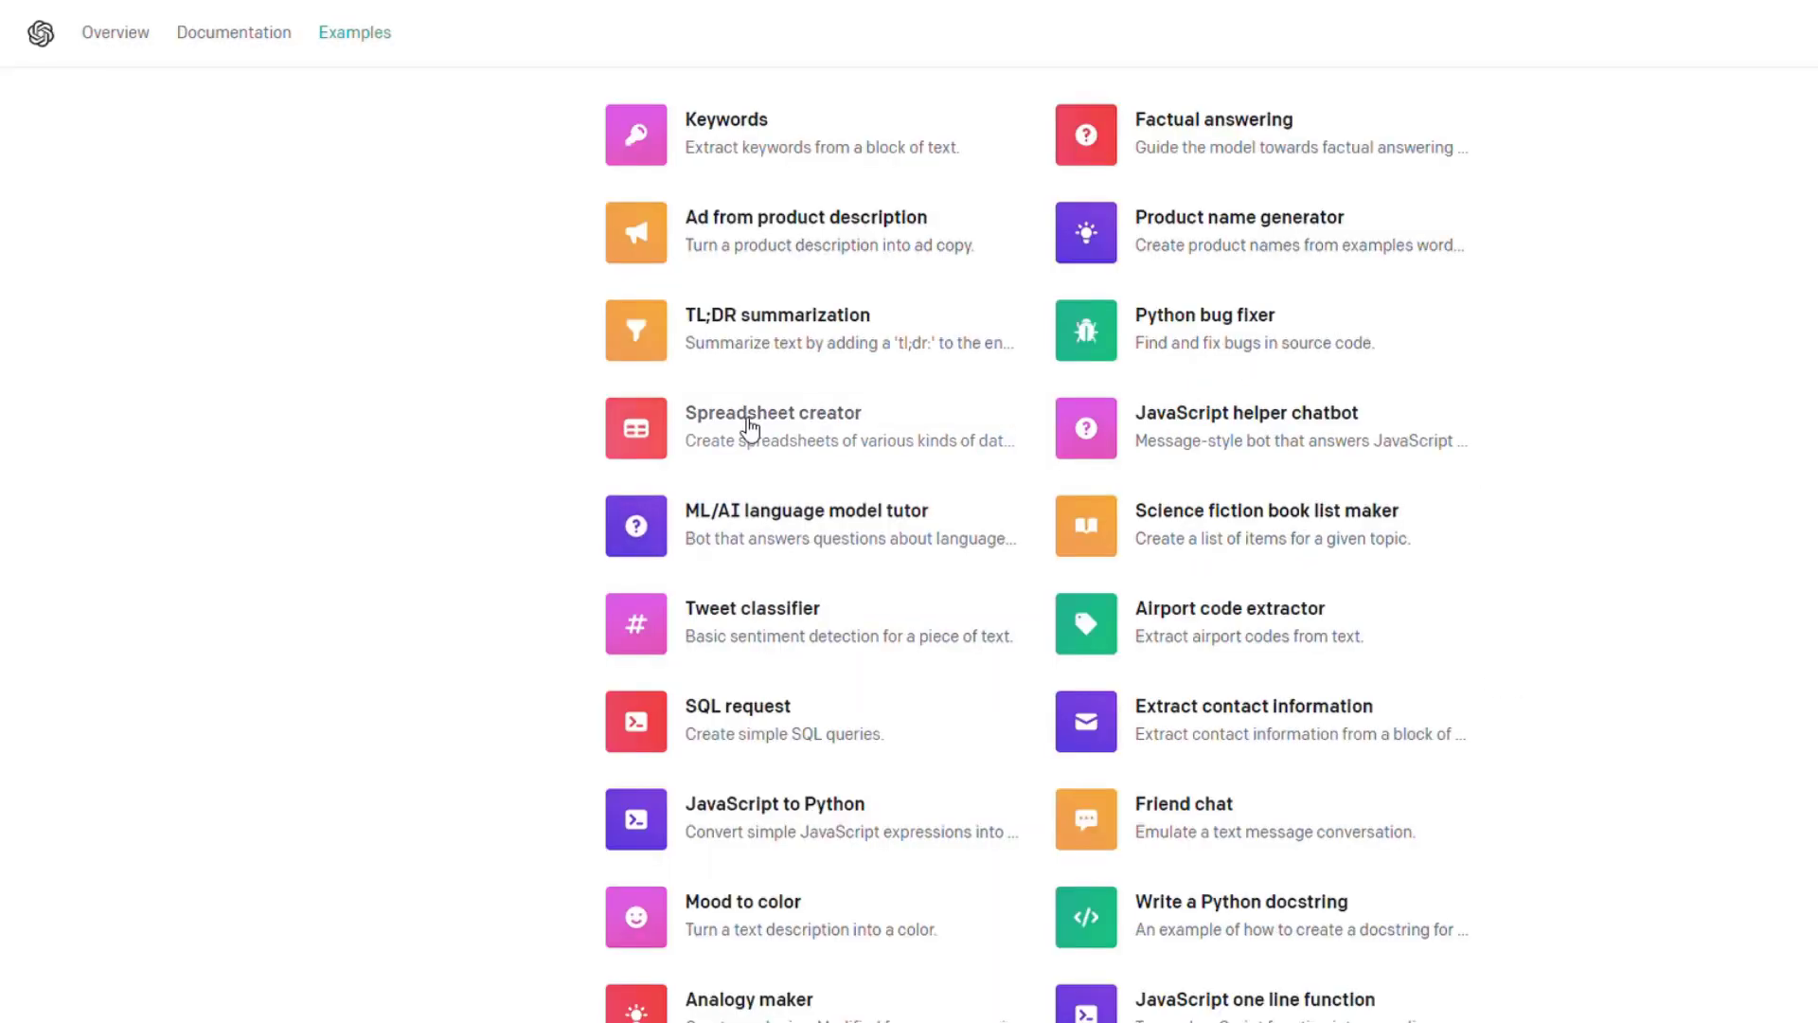
Step: View the Analogy maker example and highlight the analogy phrases in its prompt
click(773, 413)
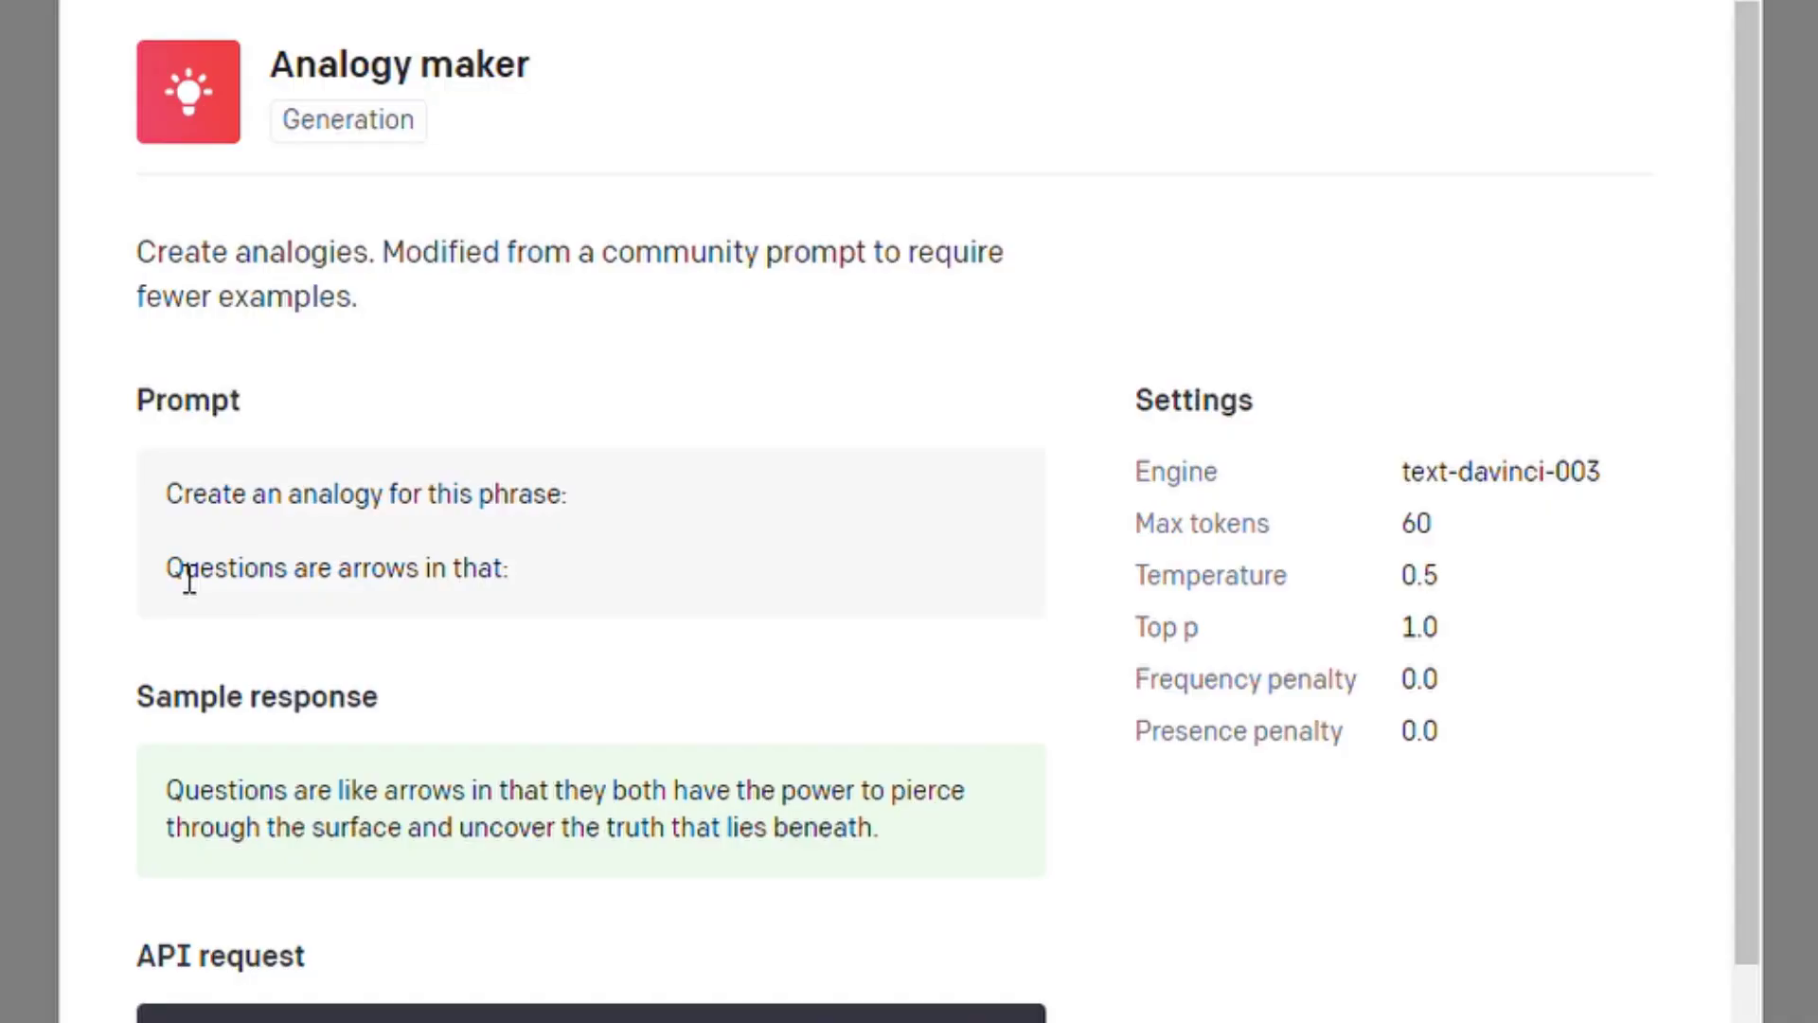
drag(167, 568, 508, 568)
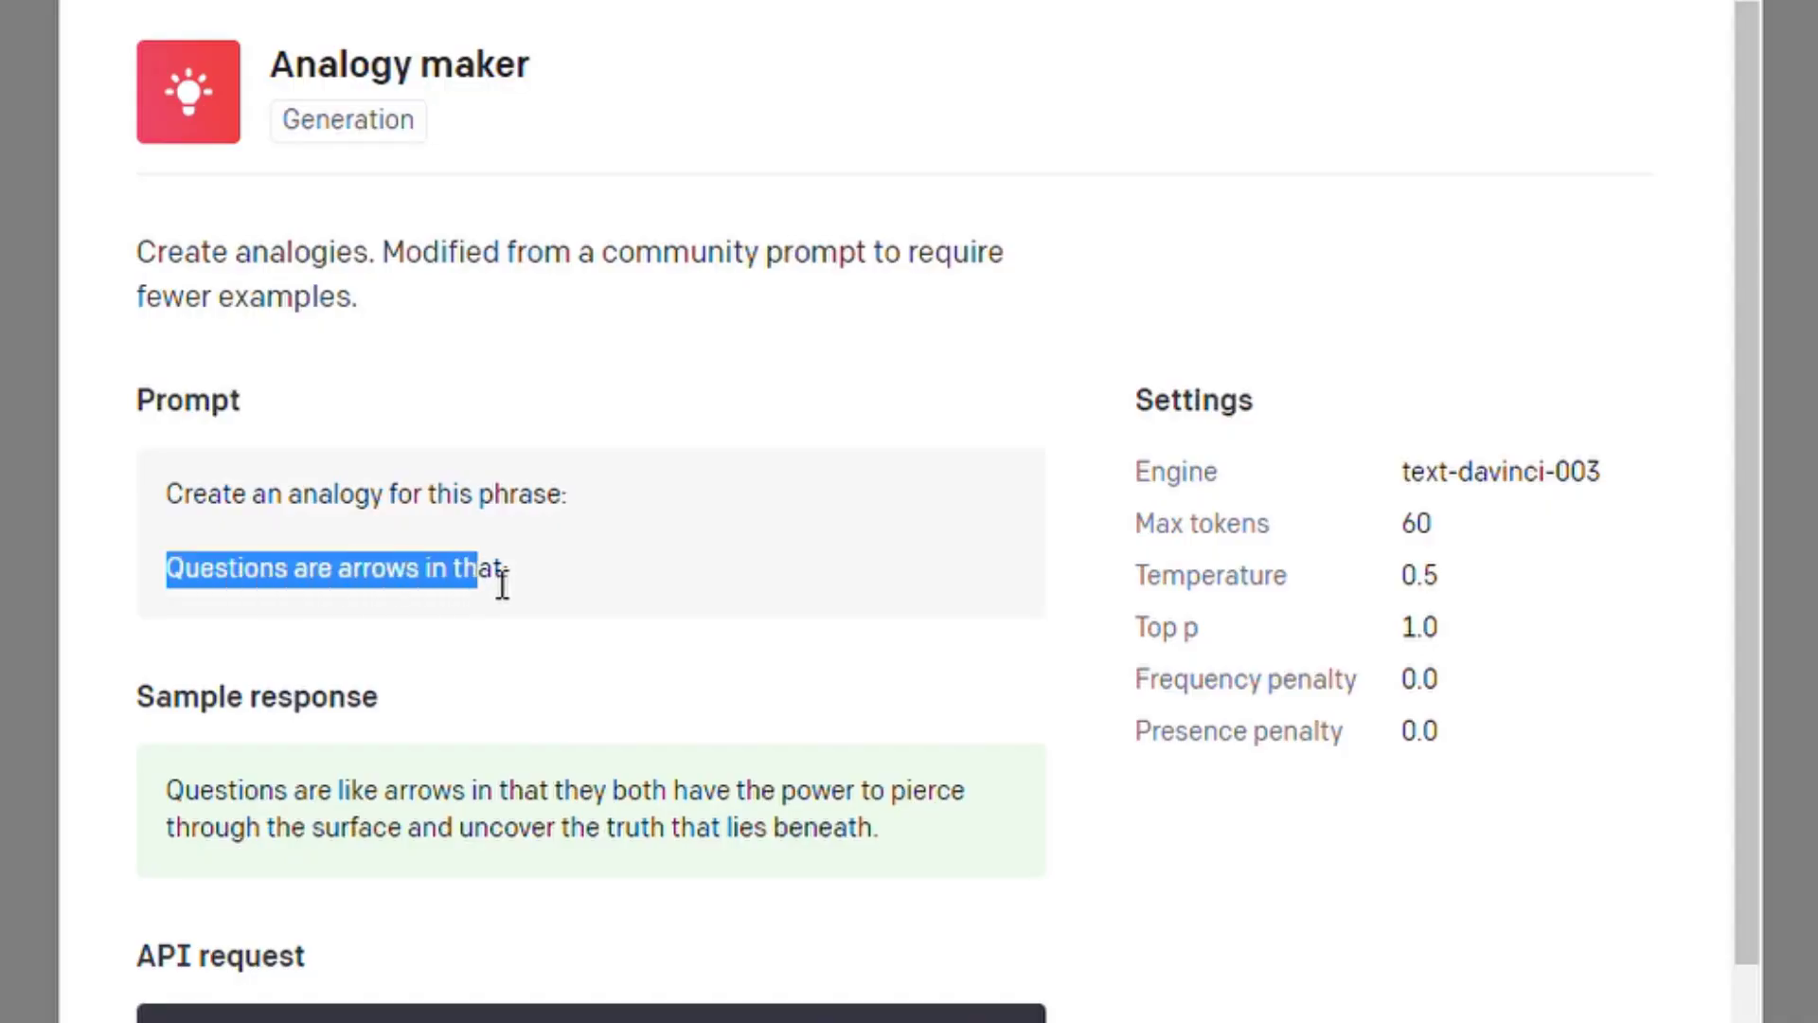
drag(167, 790, 650, 790)
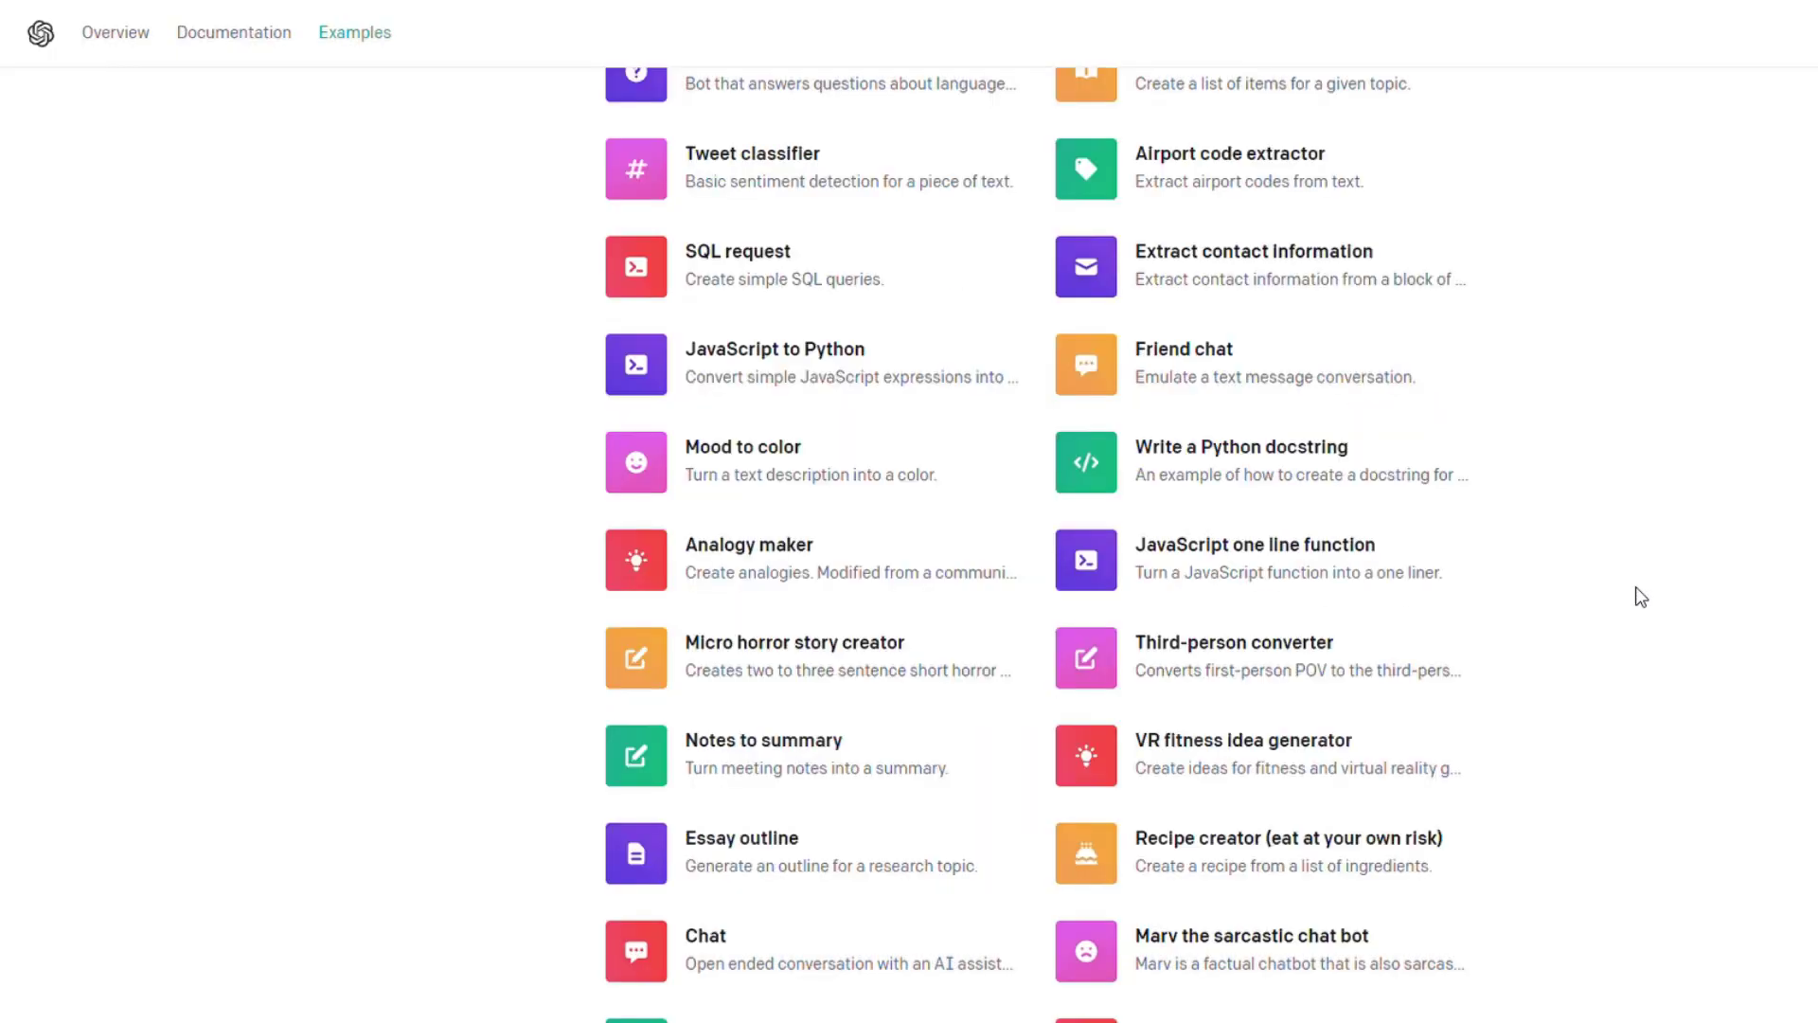
Step: View the Third-person converter and Recipe creator examples, highlighting the first-person sentence and Frito Pie ingredients
click(1233, 642)
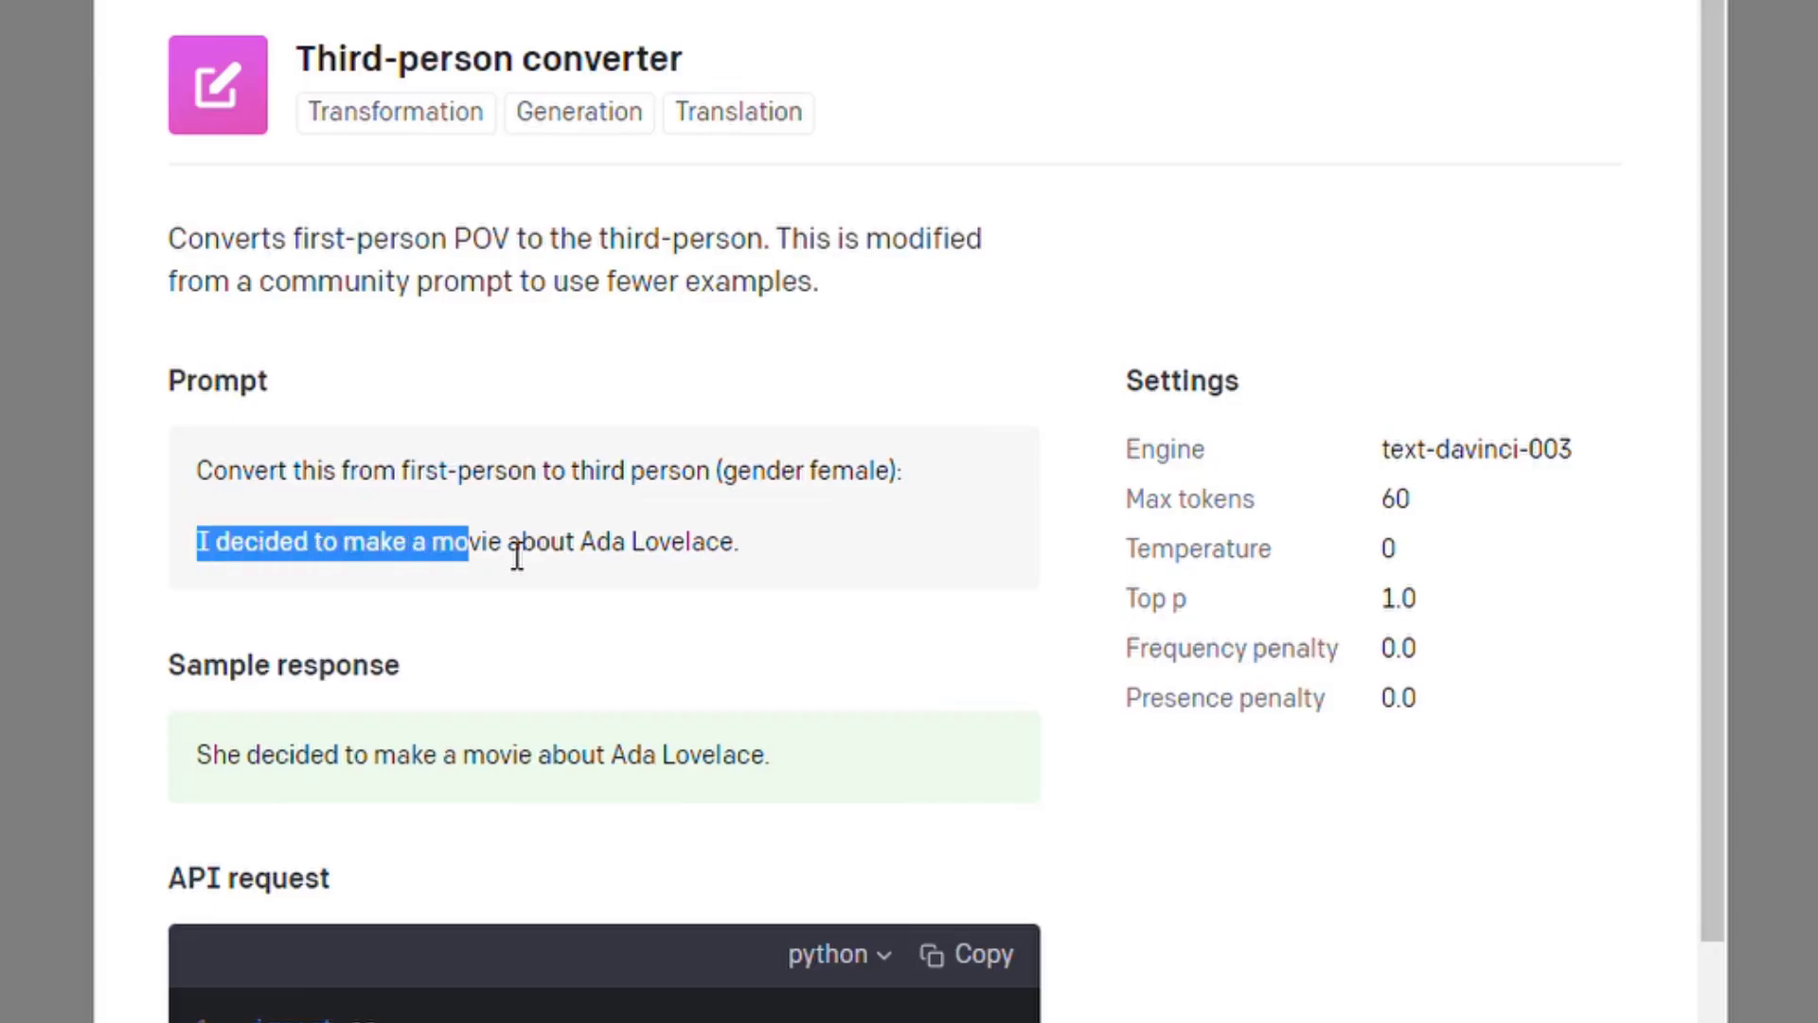
drag(456, 541, 739, 542)
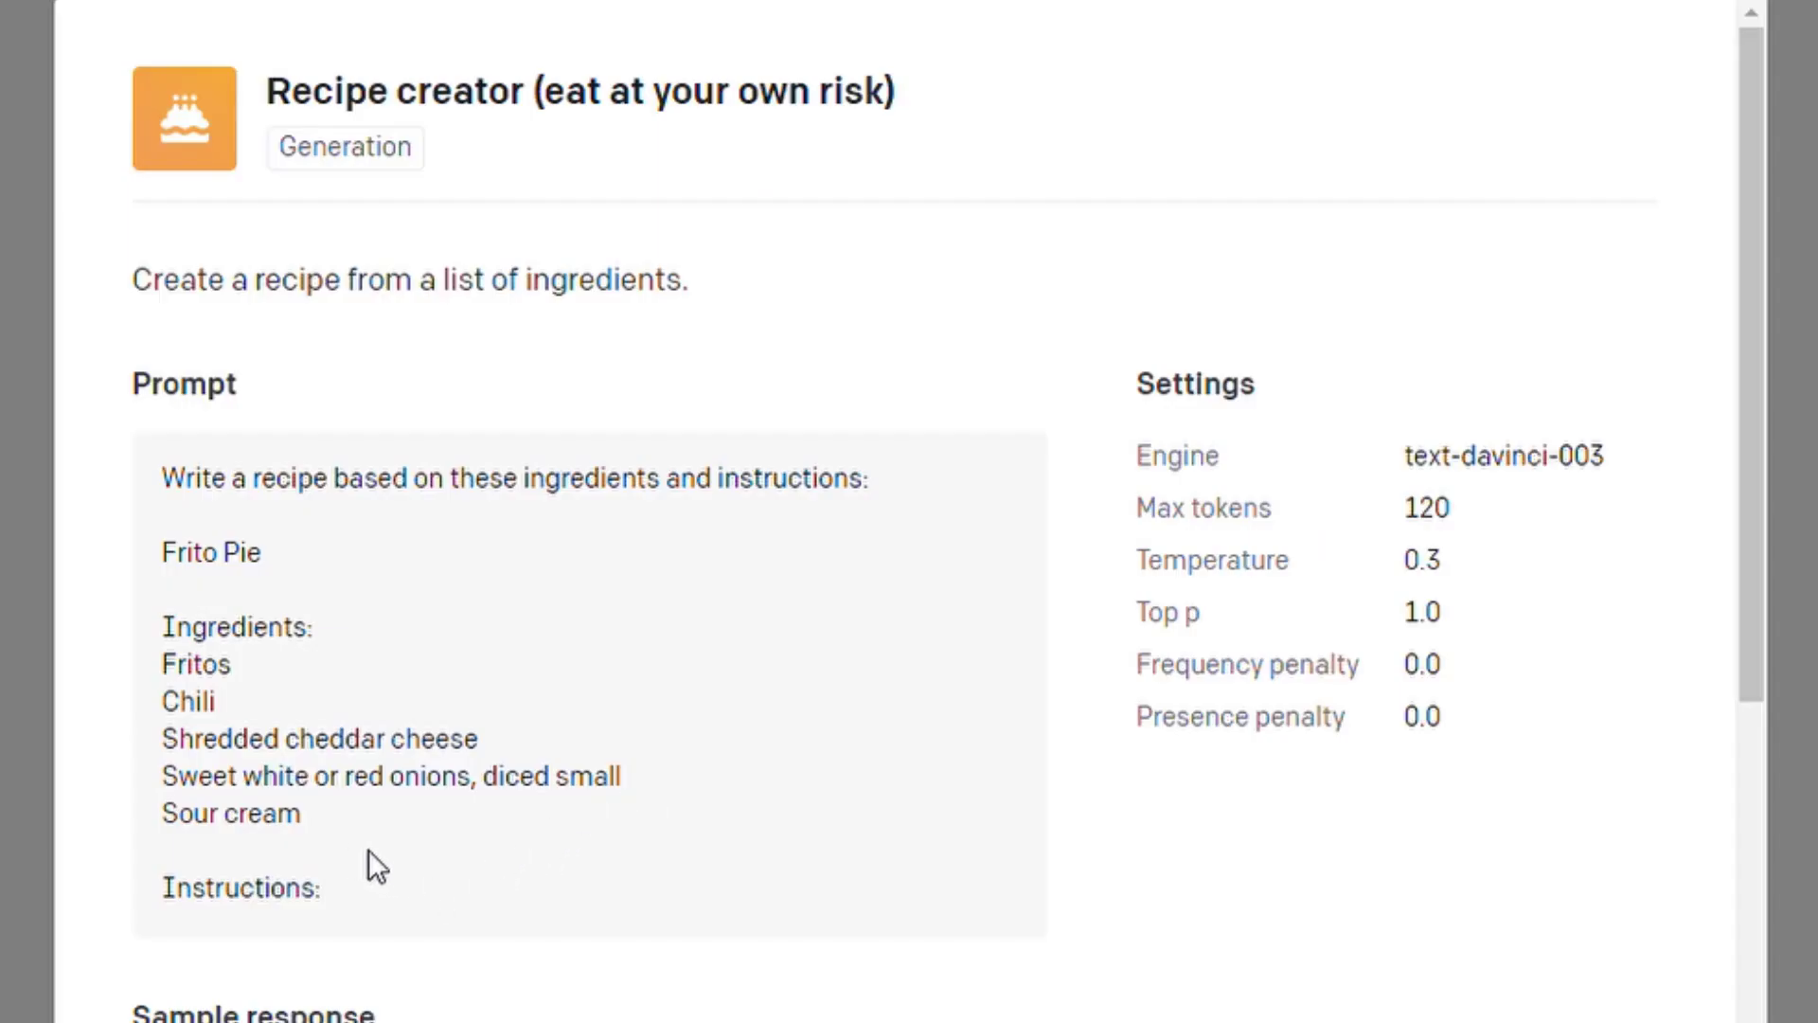
drag(163, 663, 301, 814)
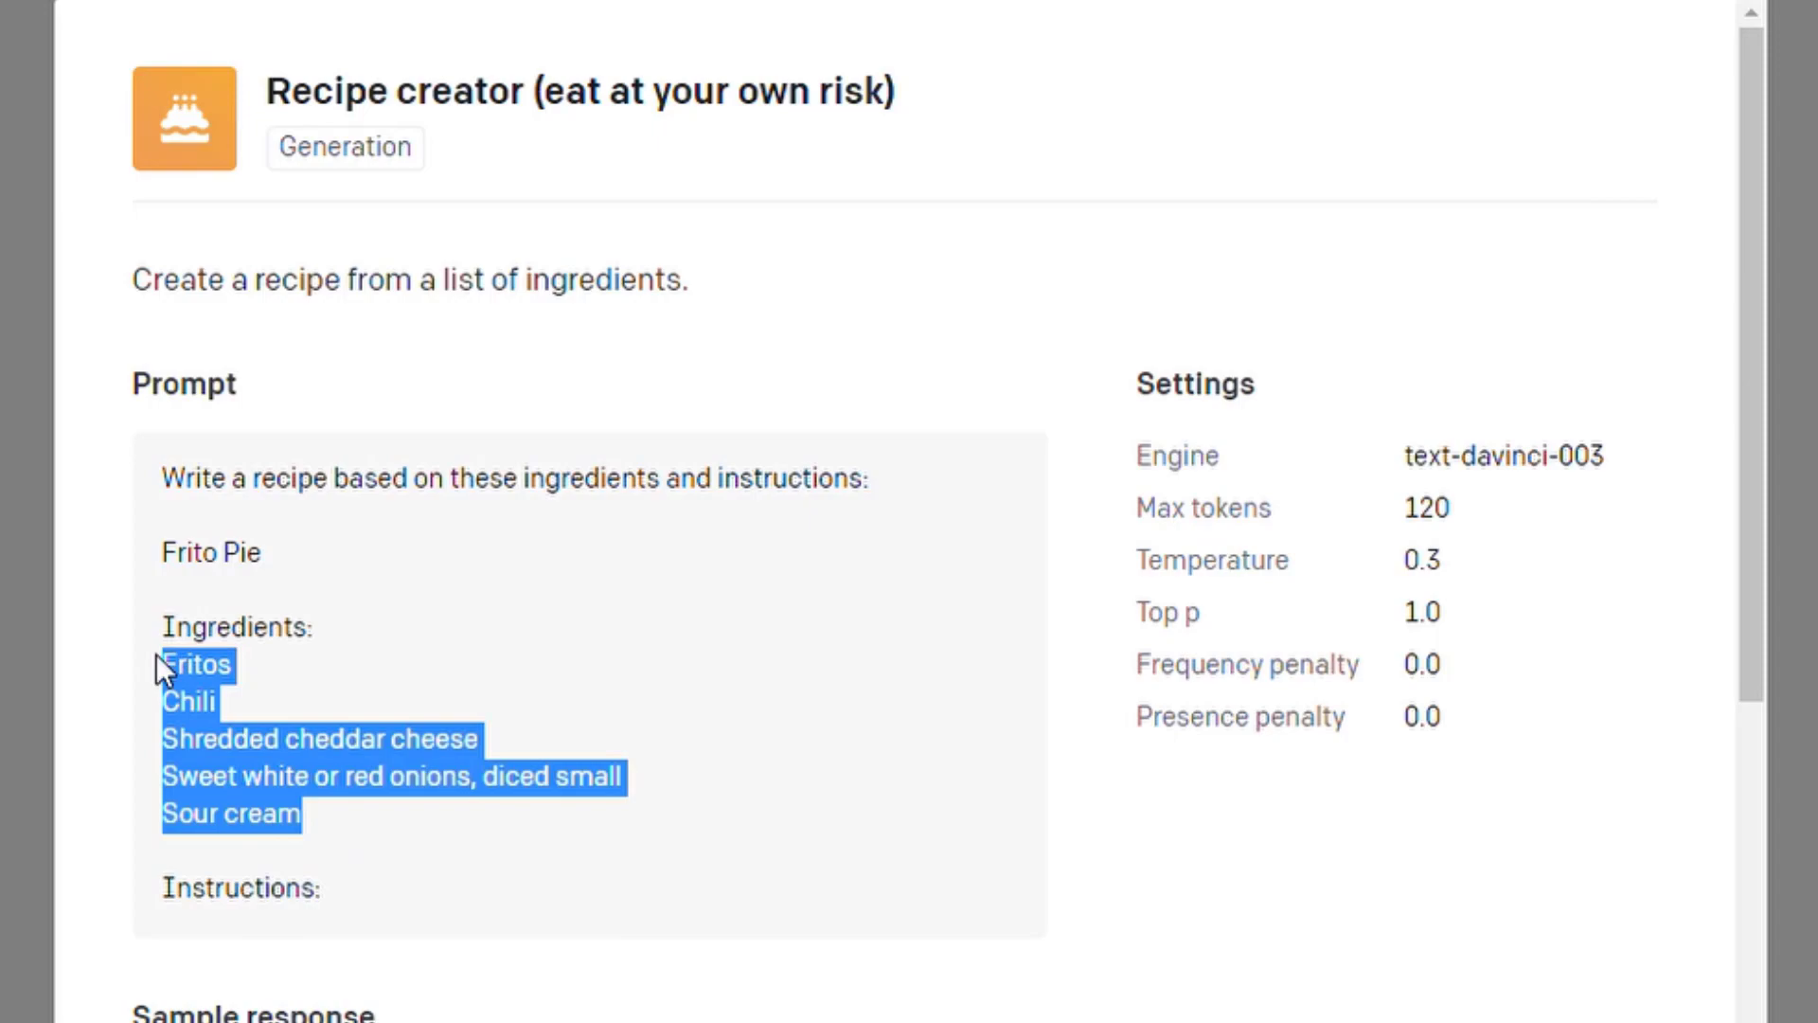
scroll(down, 3)
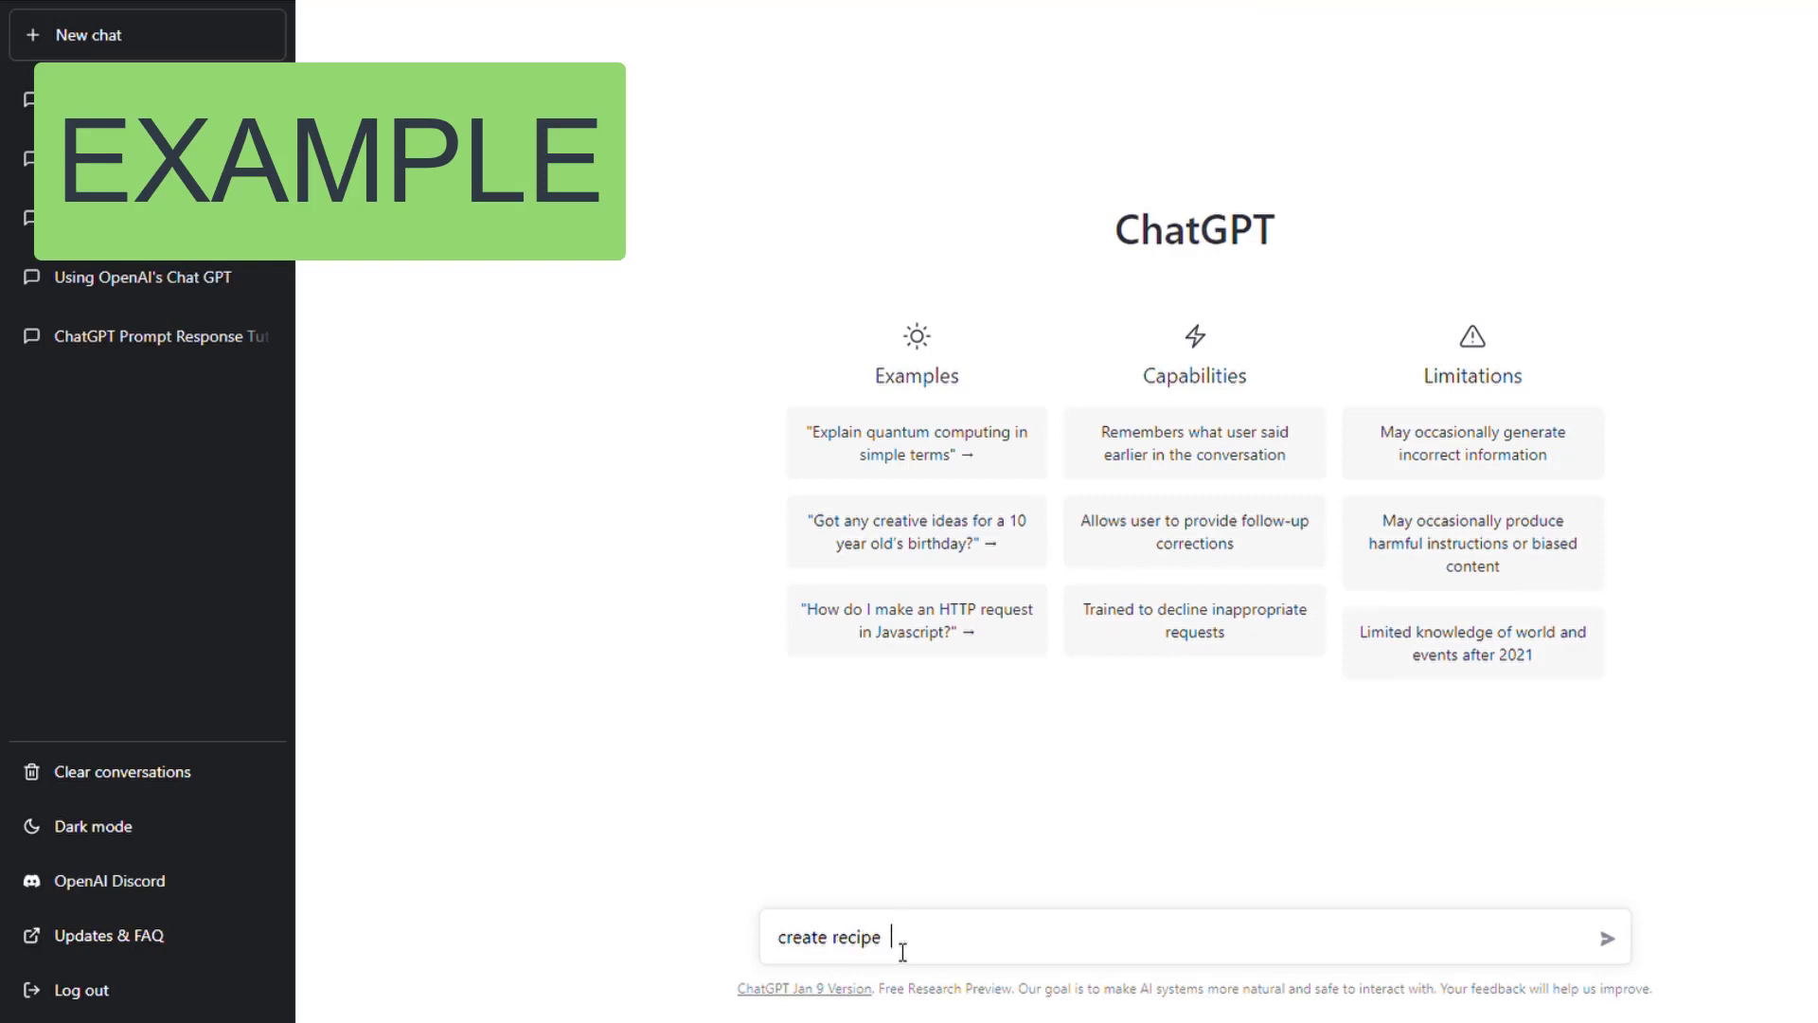
Step: Ask ChatGPT for a recipe from beef, carrots, beef broth, onion, banana and pinto beans, then read the stew it generates
text(beef, carrots, beef broth, onion, banana, pinto bean)
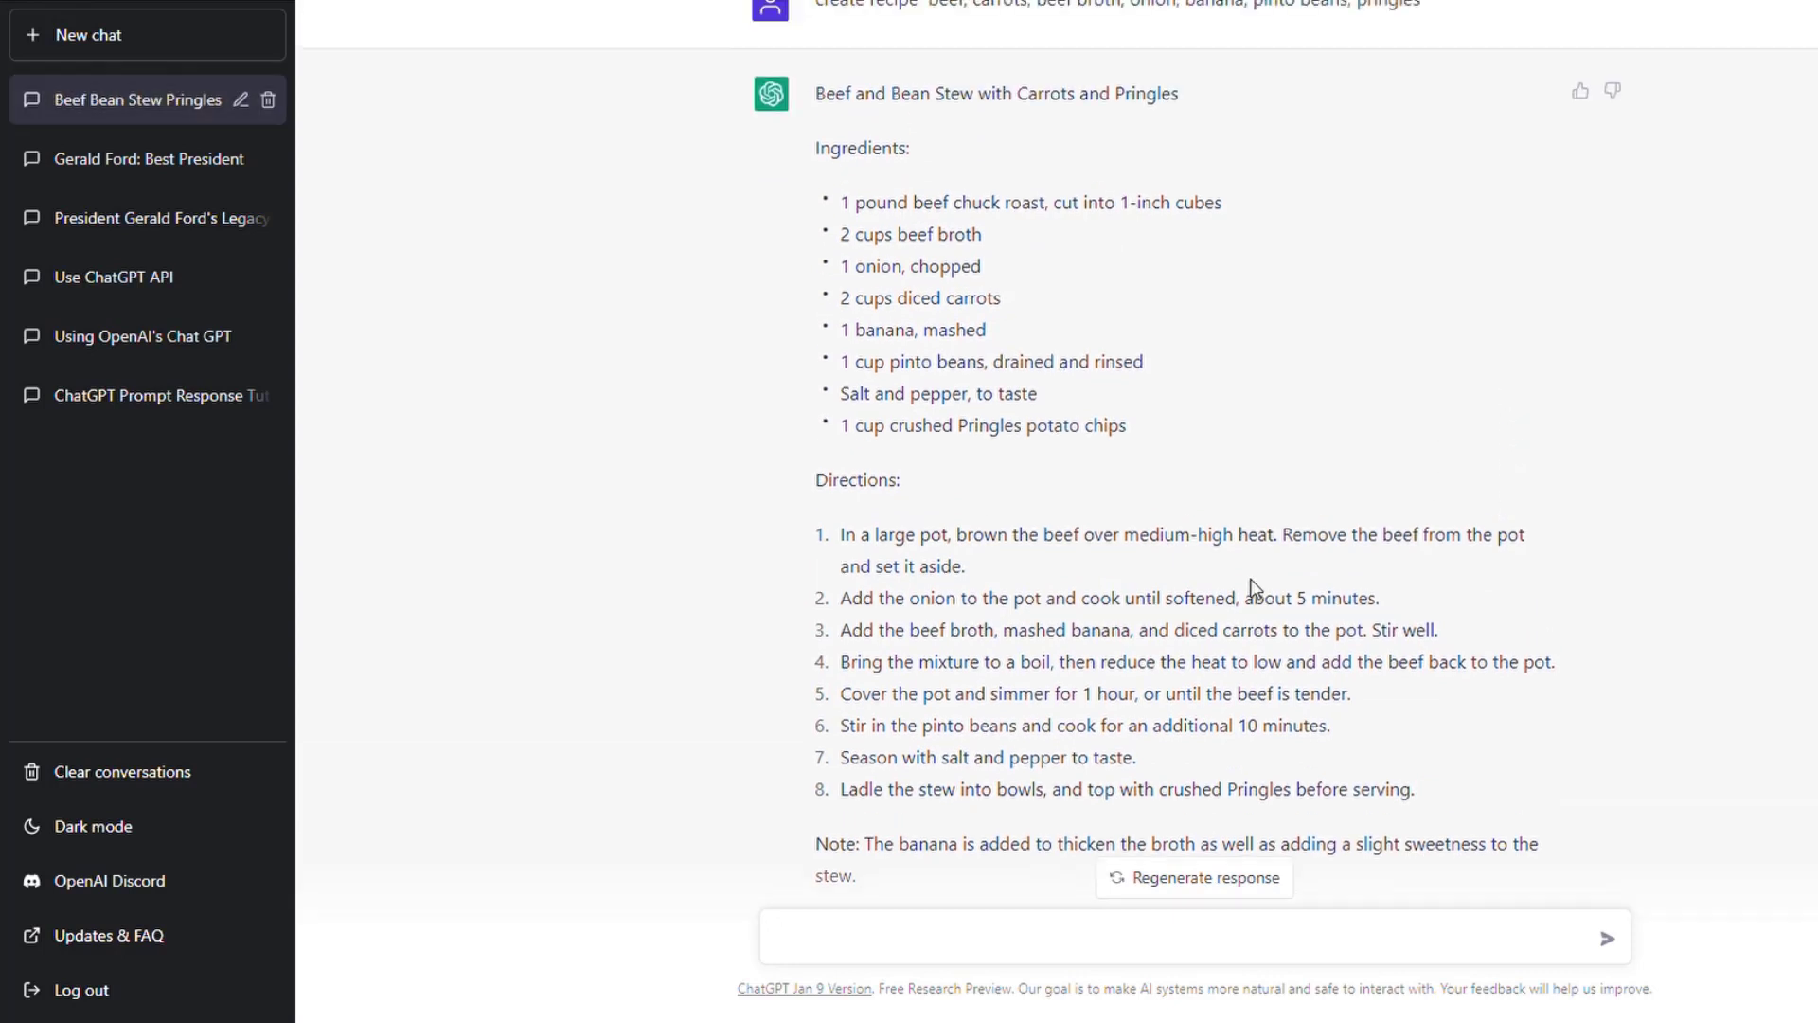
click(1182, 938)
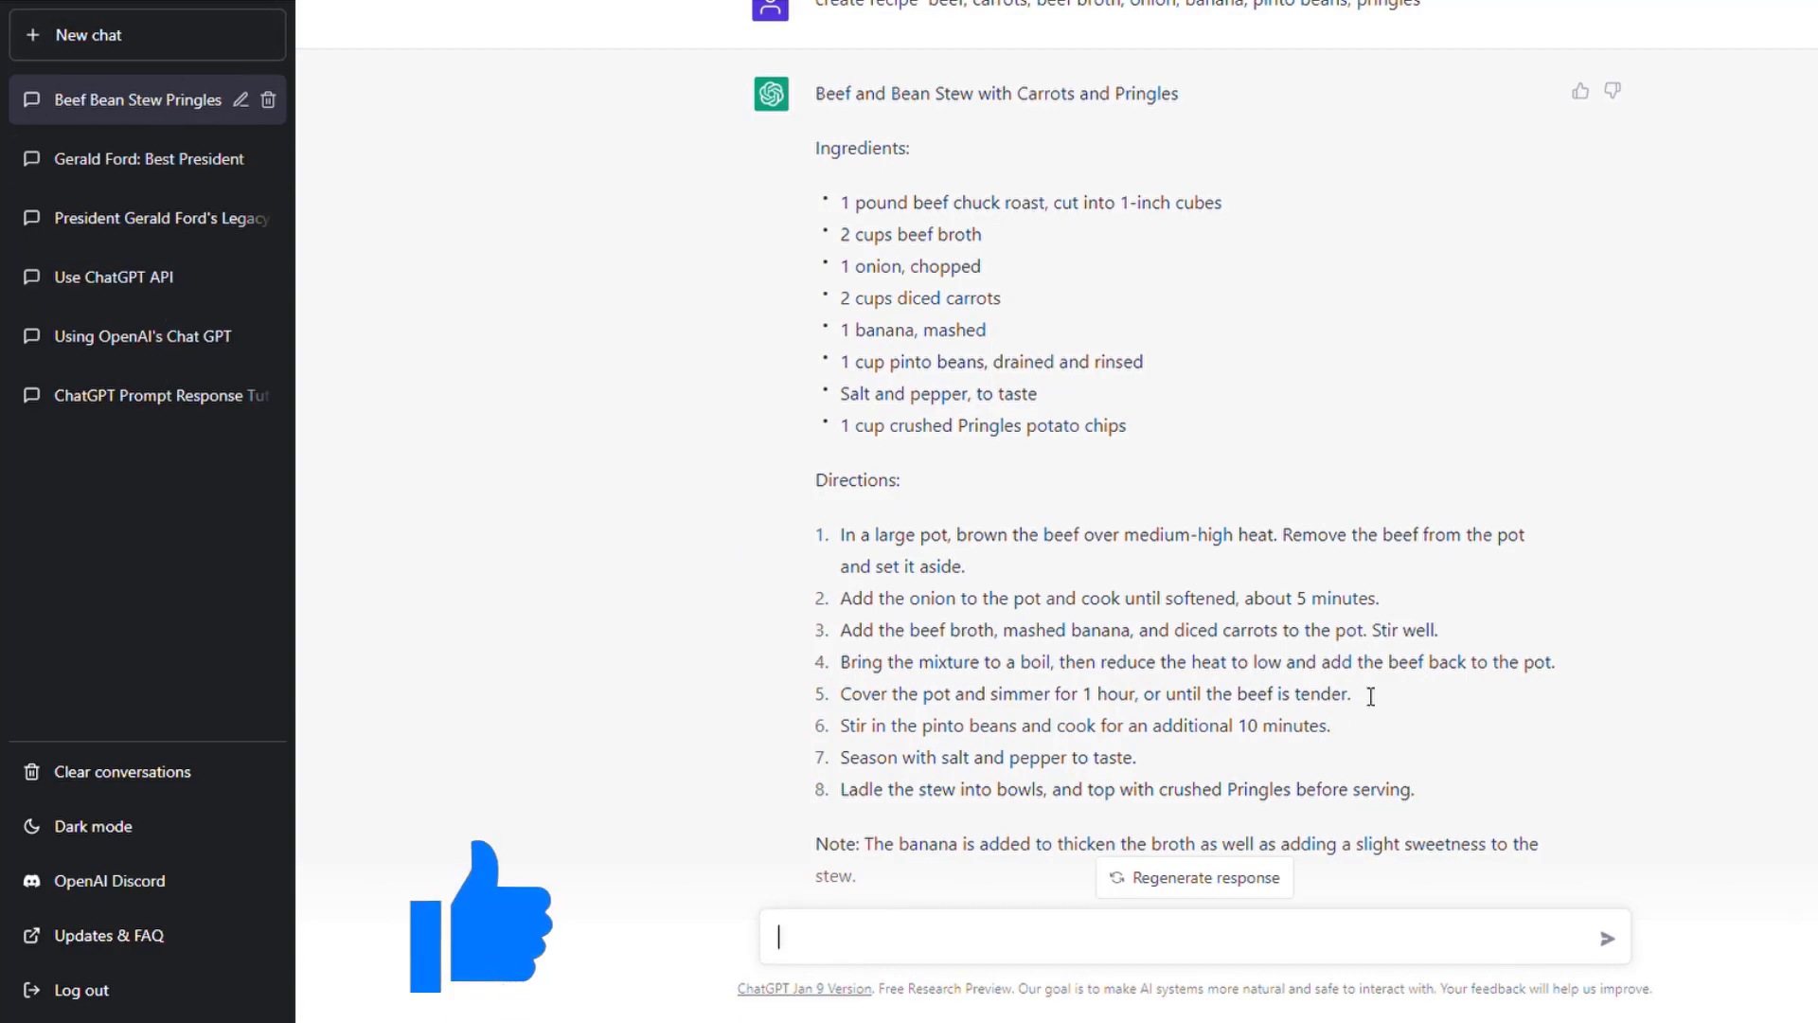
scroll(down, 3)
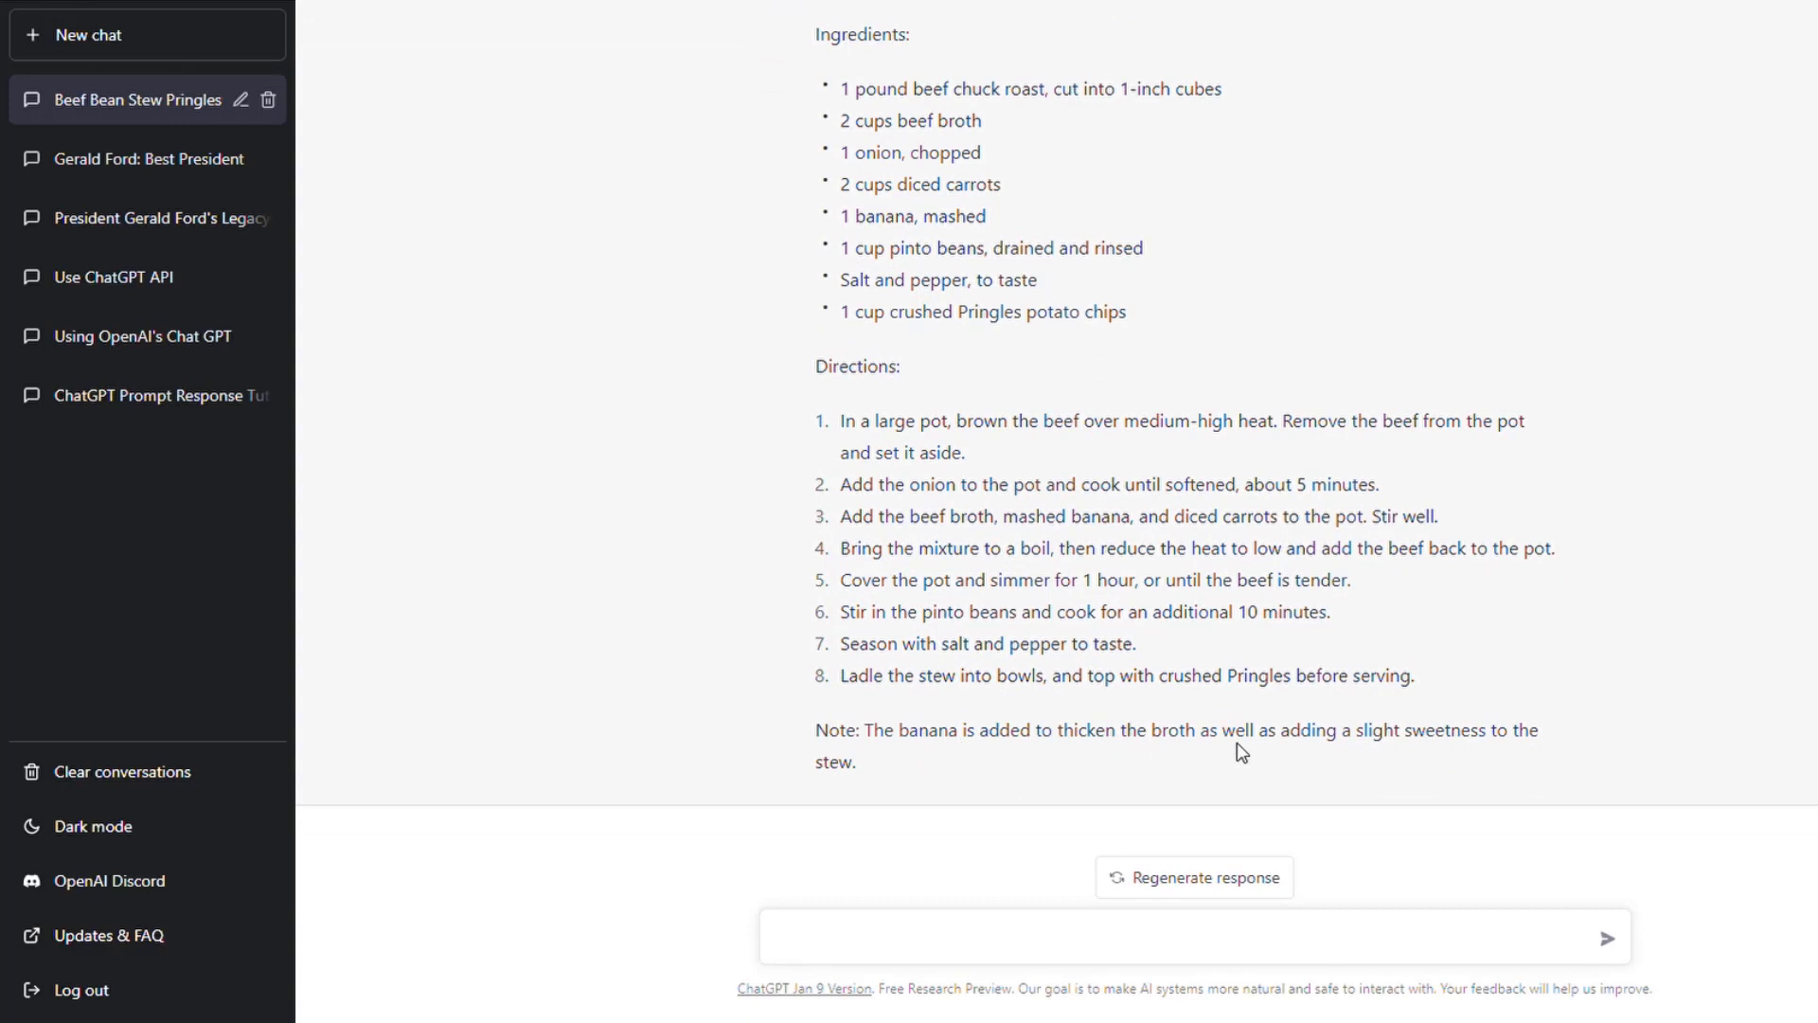
mouse_move(1129, 591)
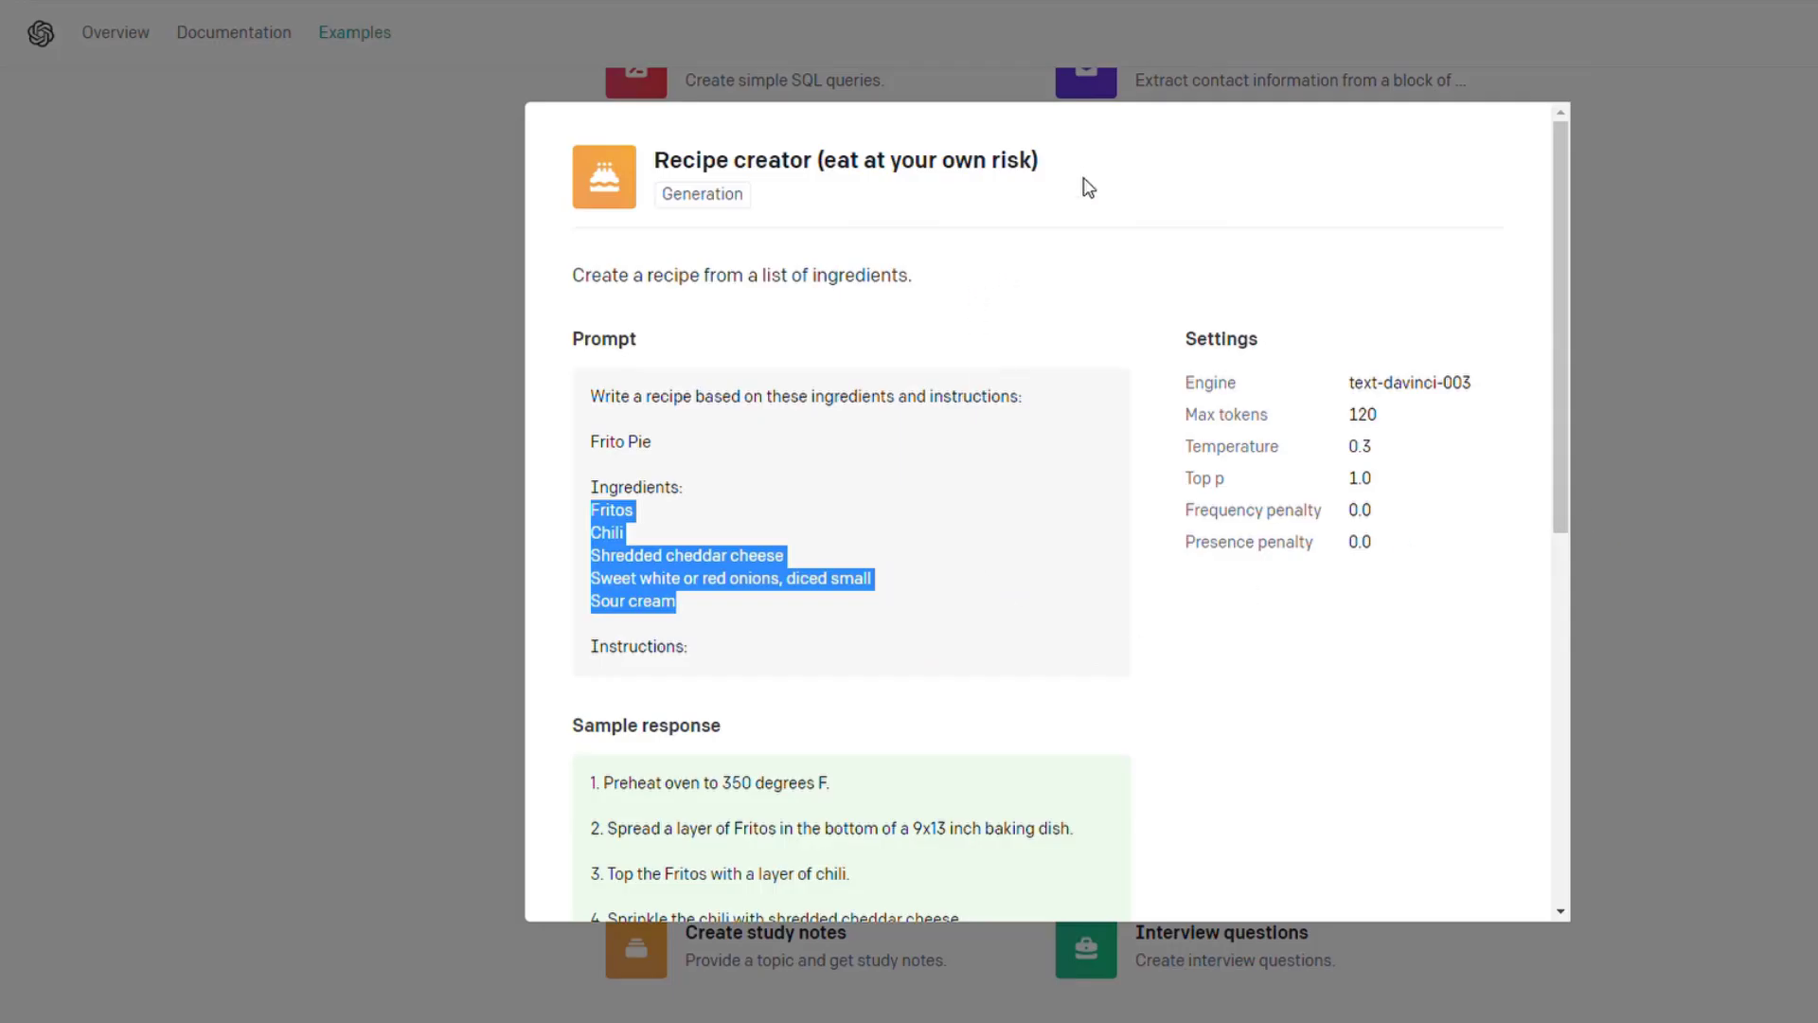
Step: View the Interview questions example and highlight 'science fiction' in its author prompt
scroll(down, 3)
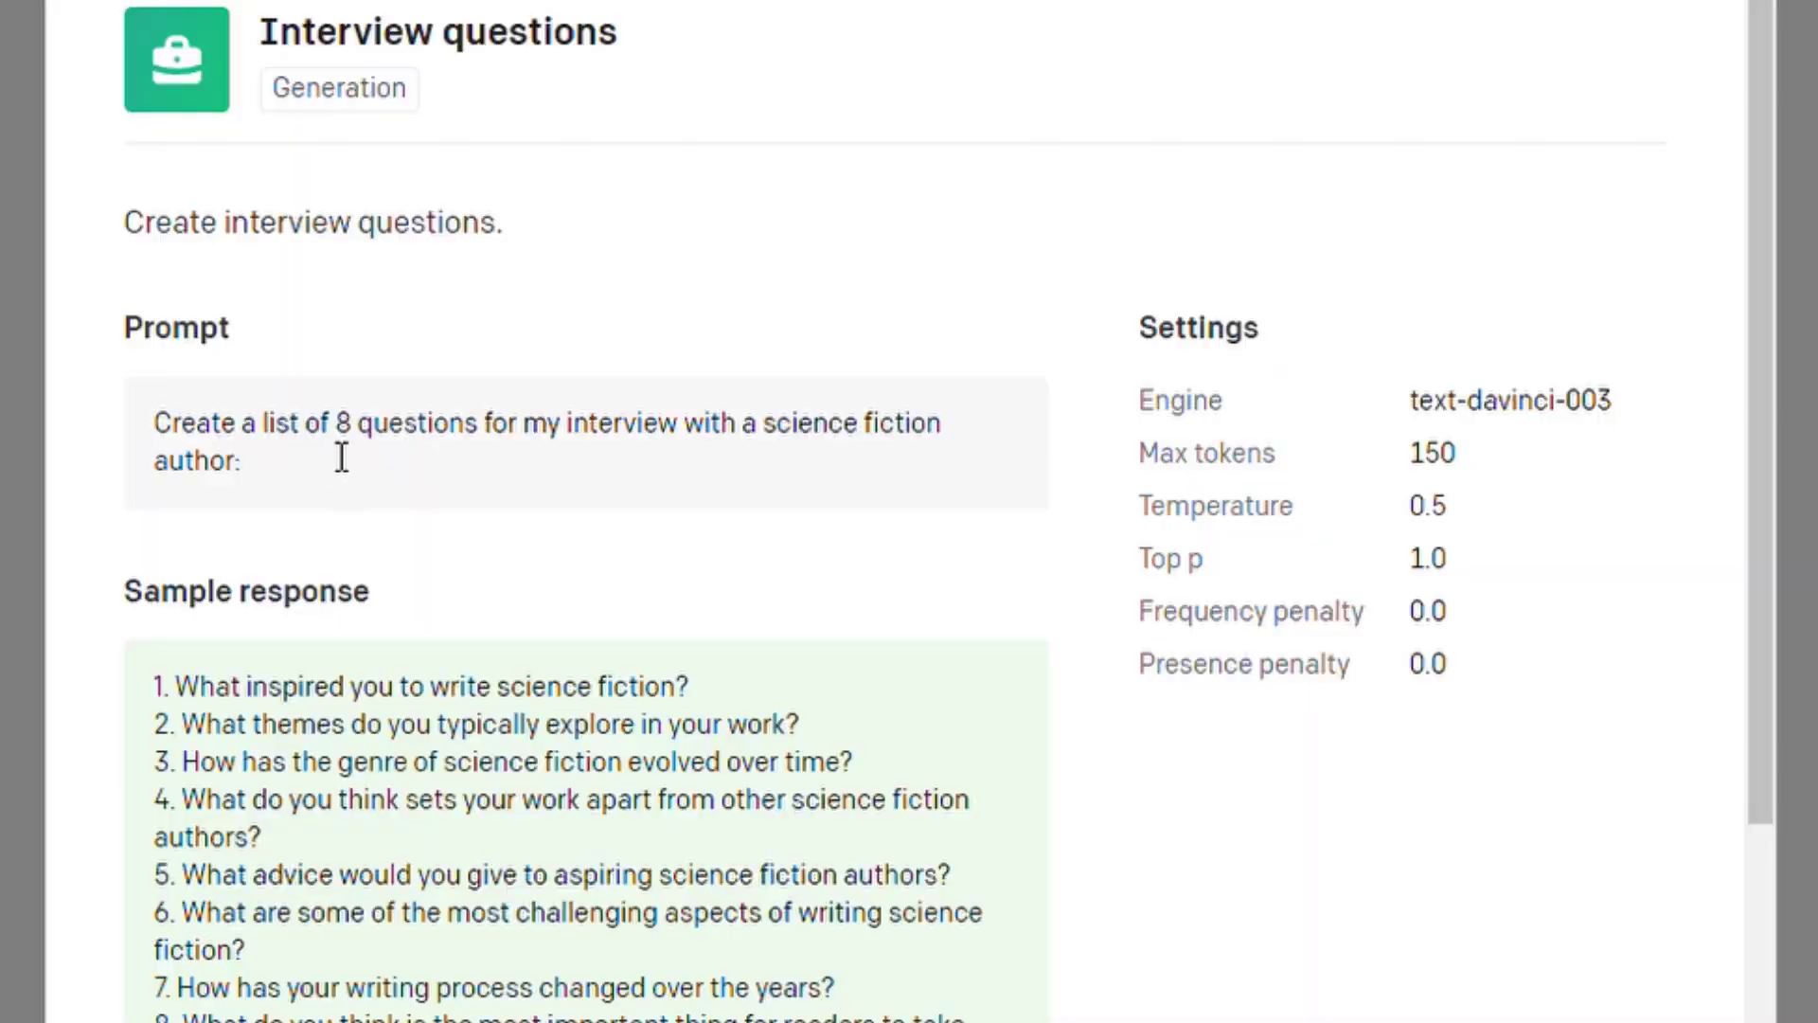
drag(339, 422, 753, 453)
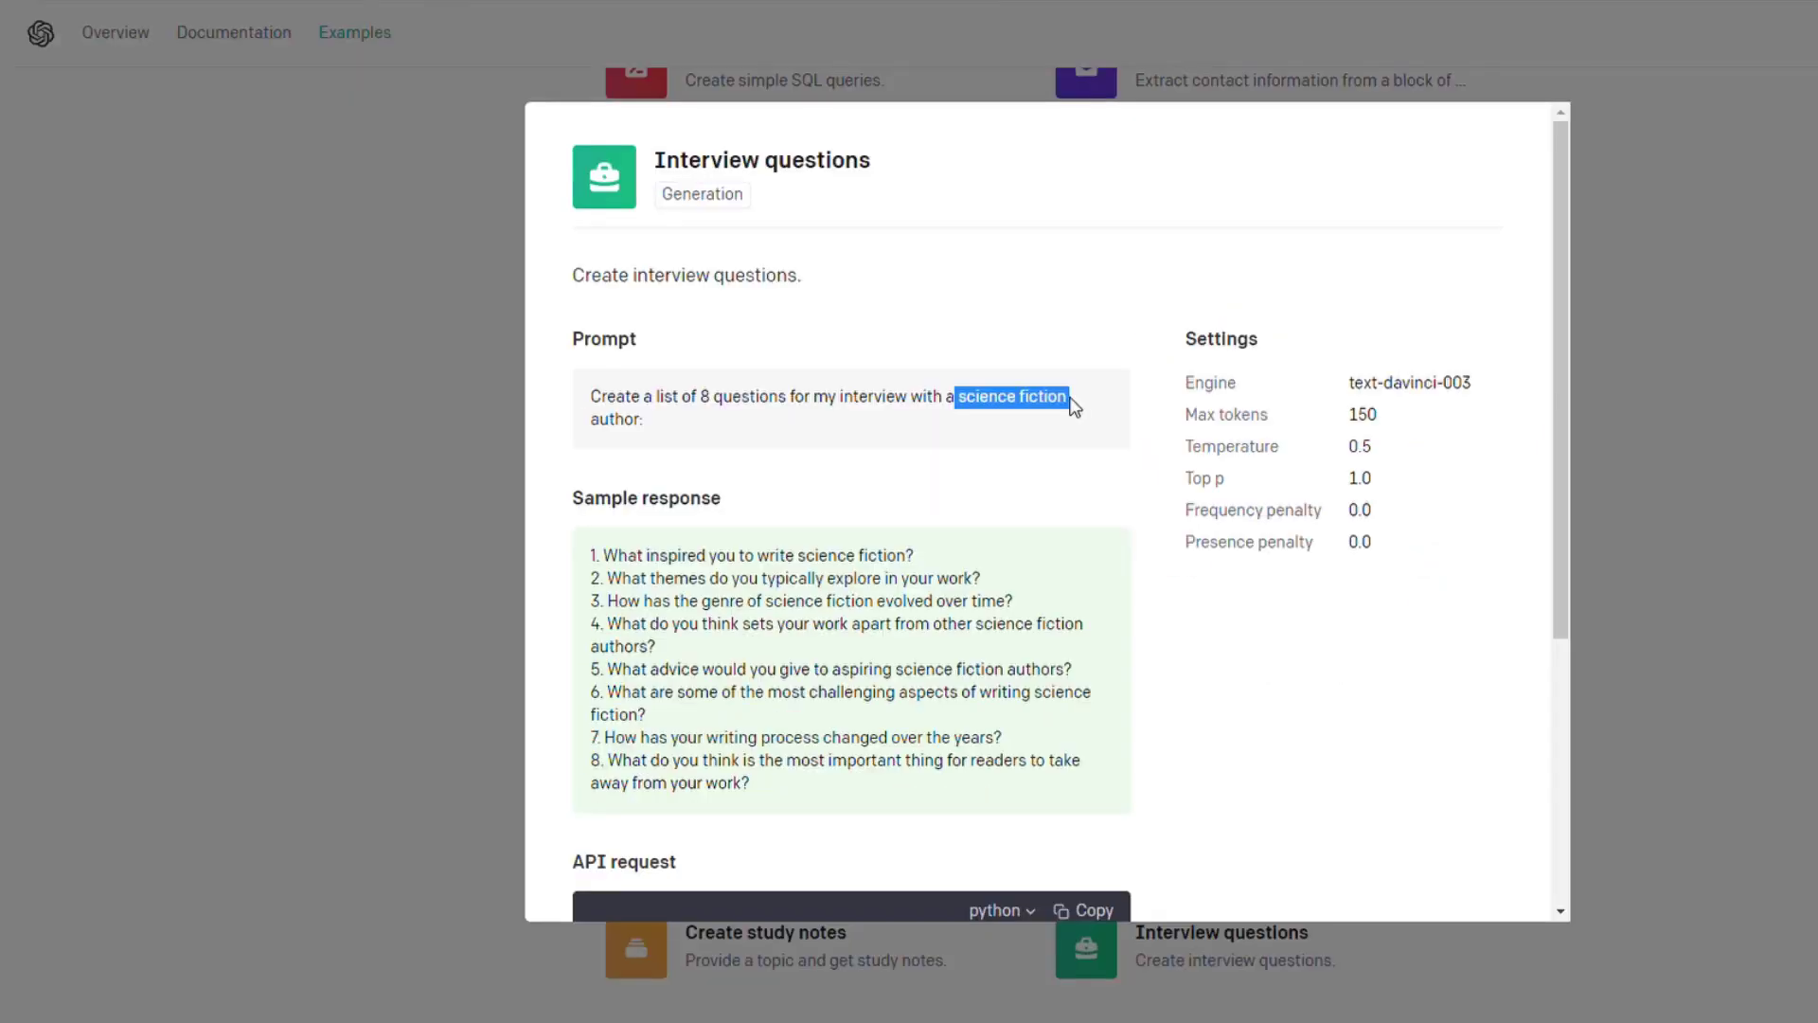
mouse_move(1299, 788)
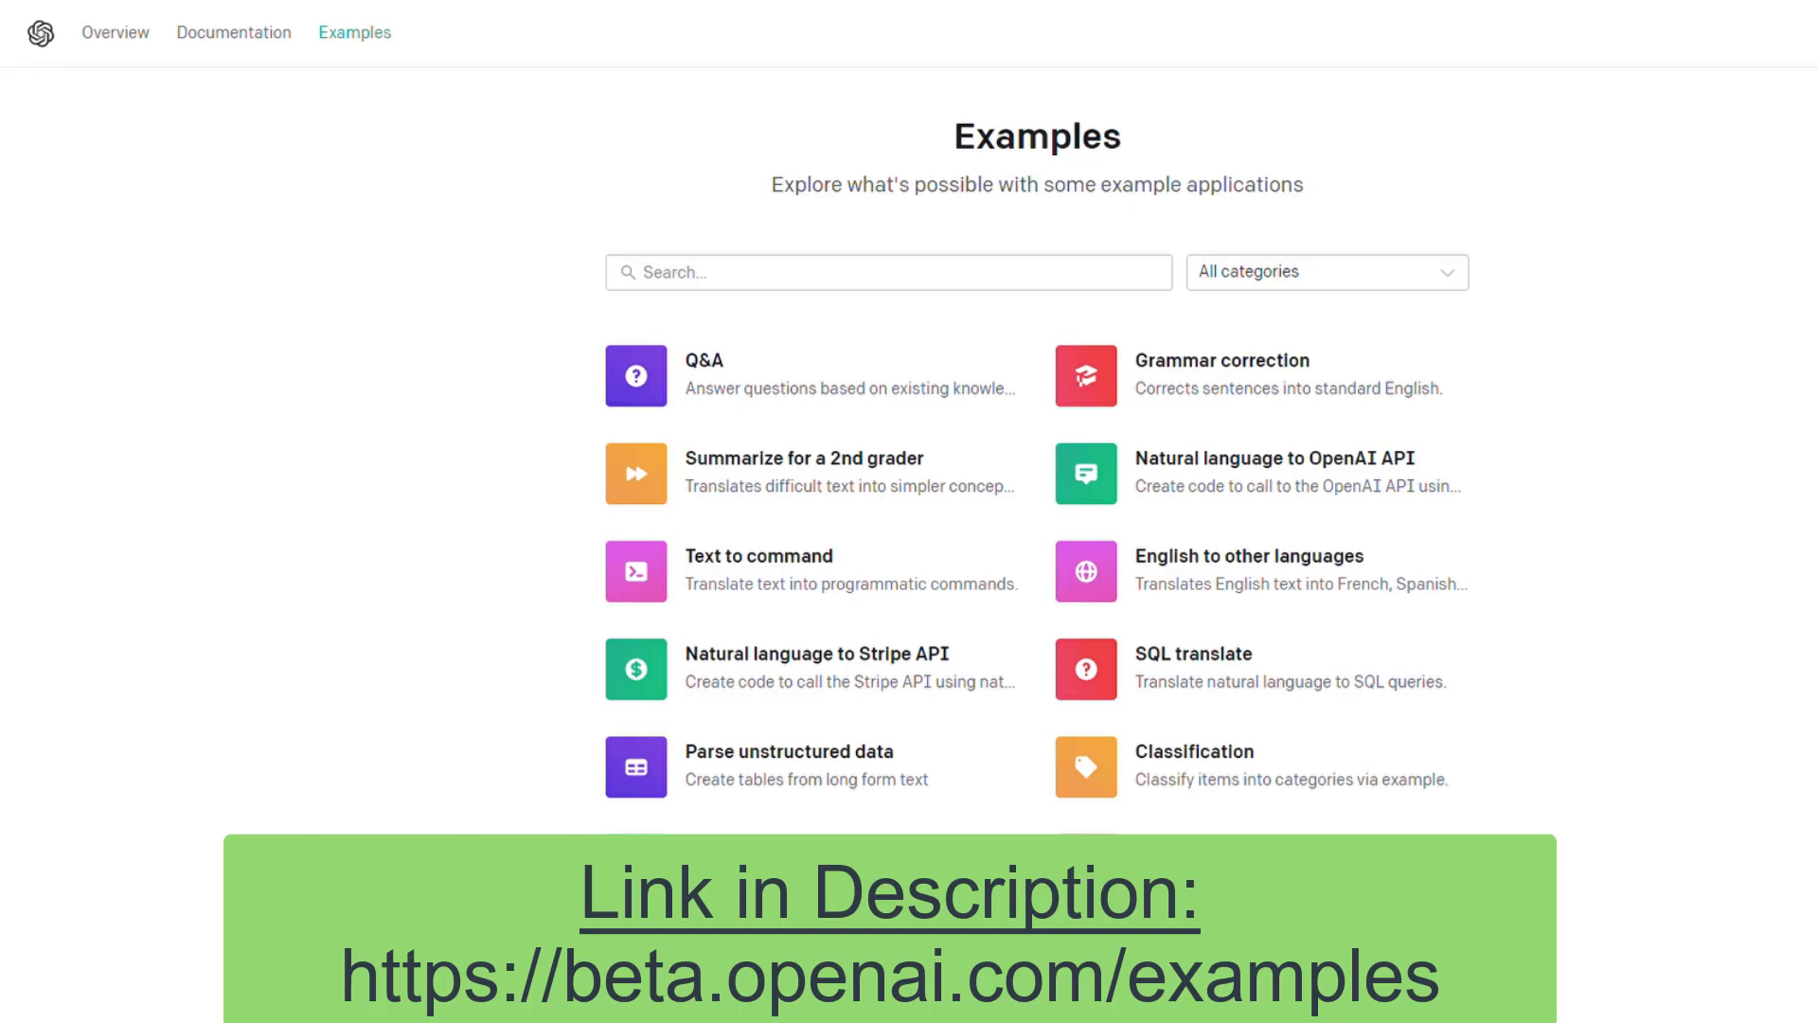
scroll(down, 3)
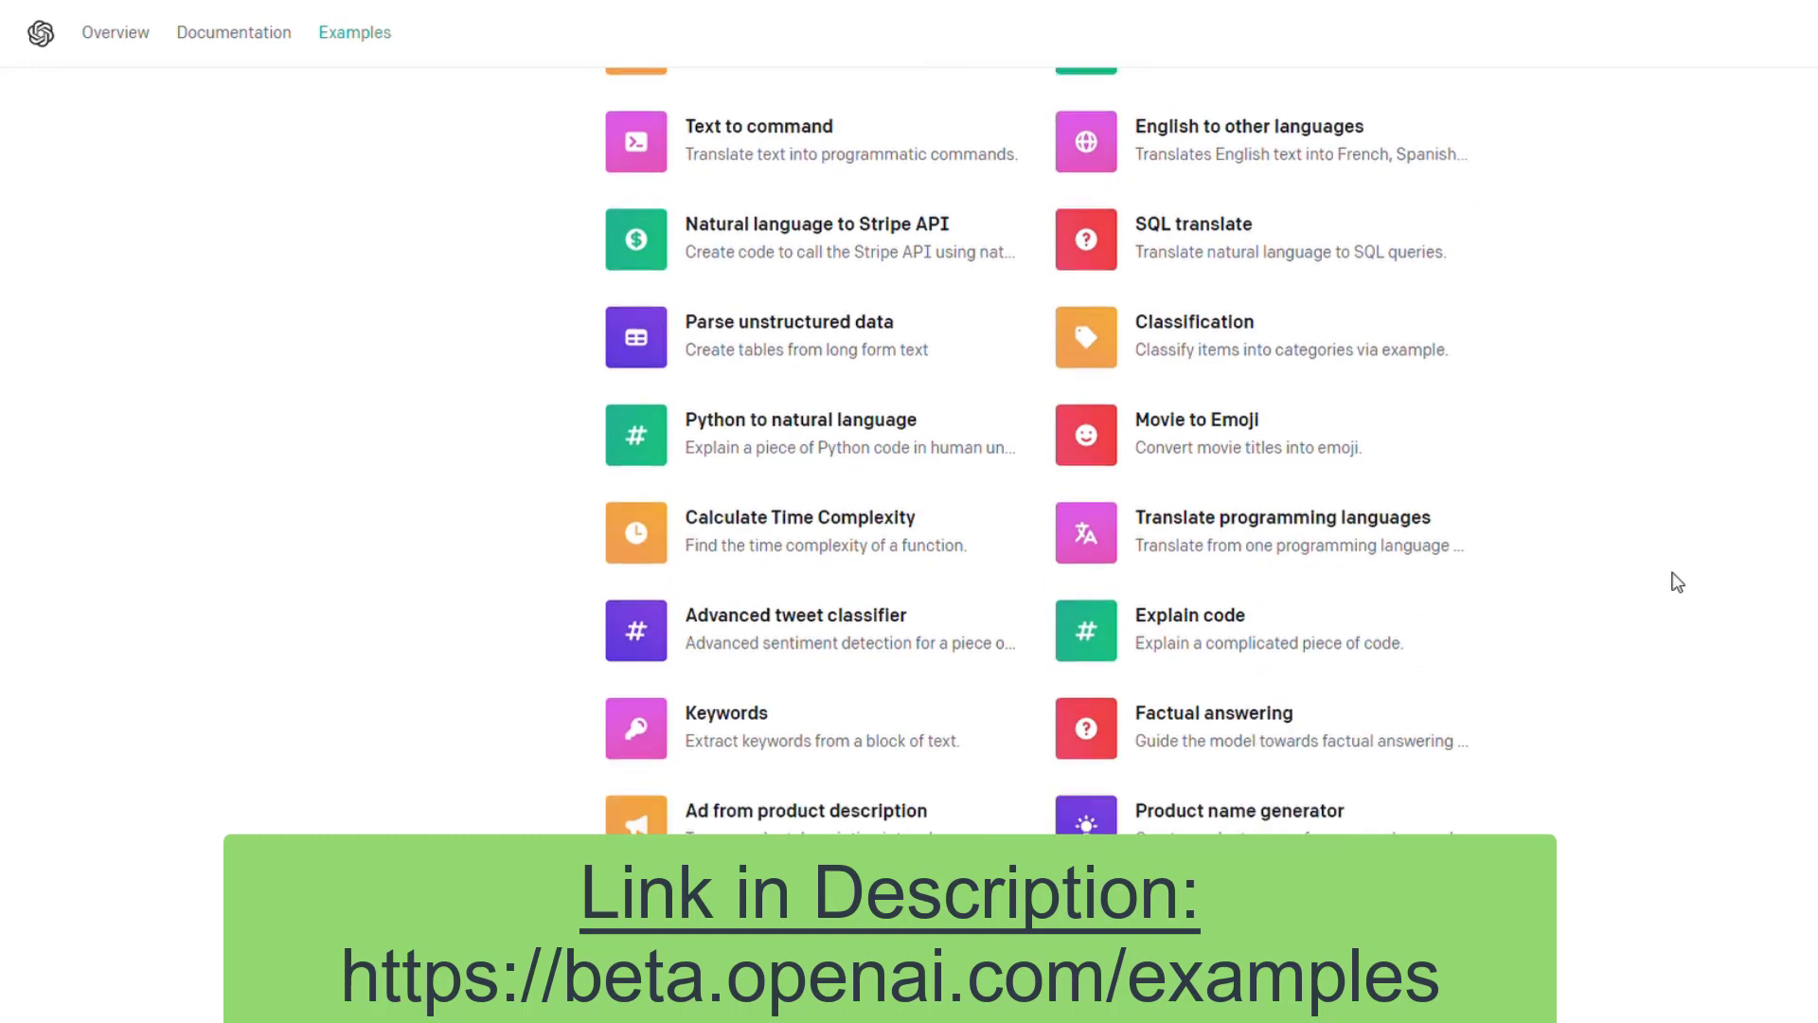
scroll(down, 3)
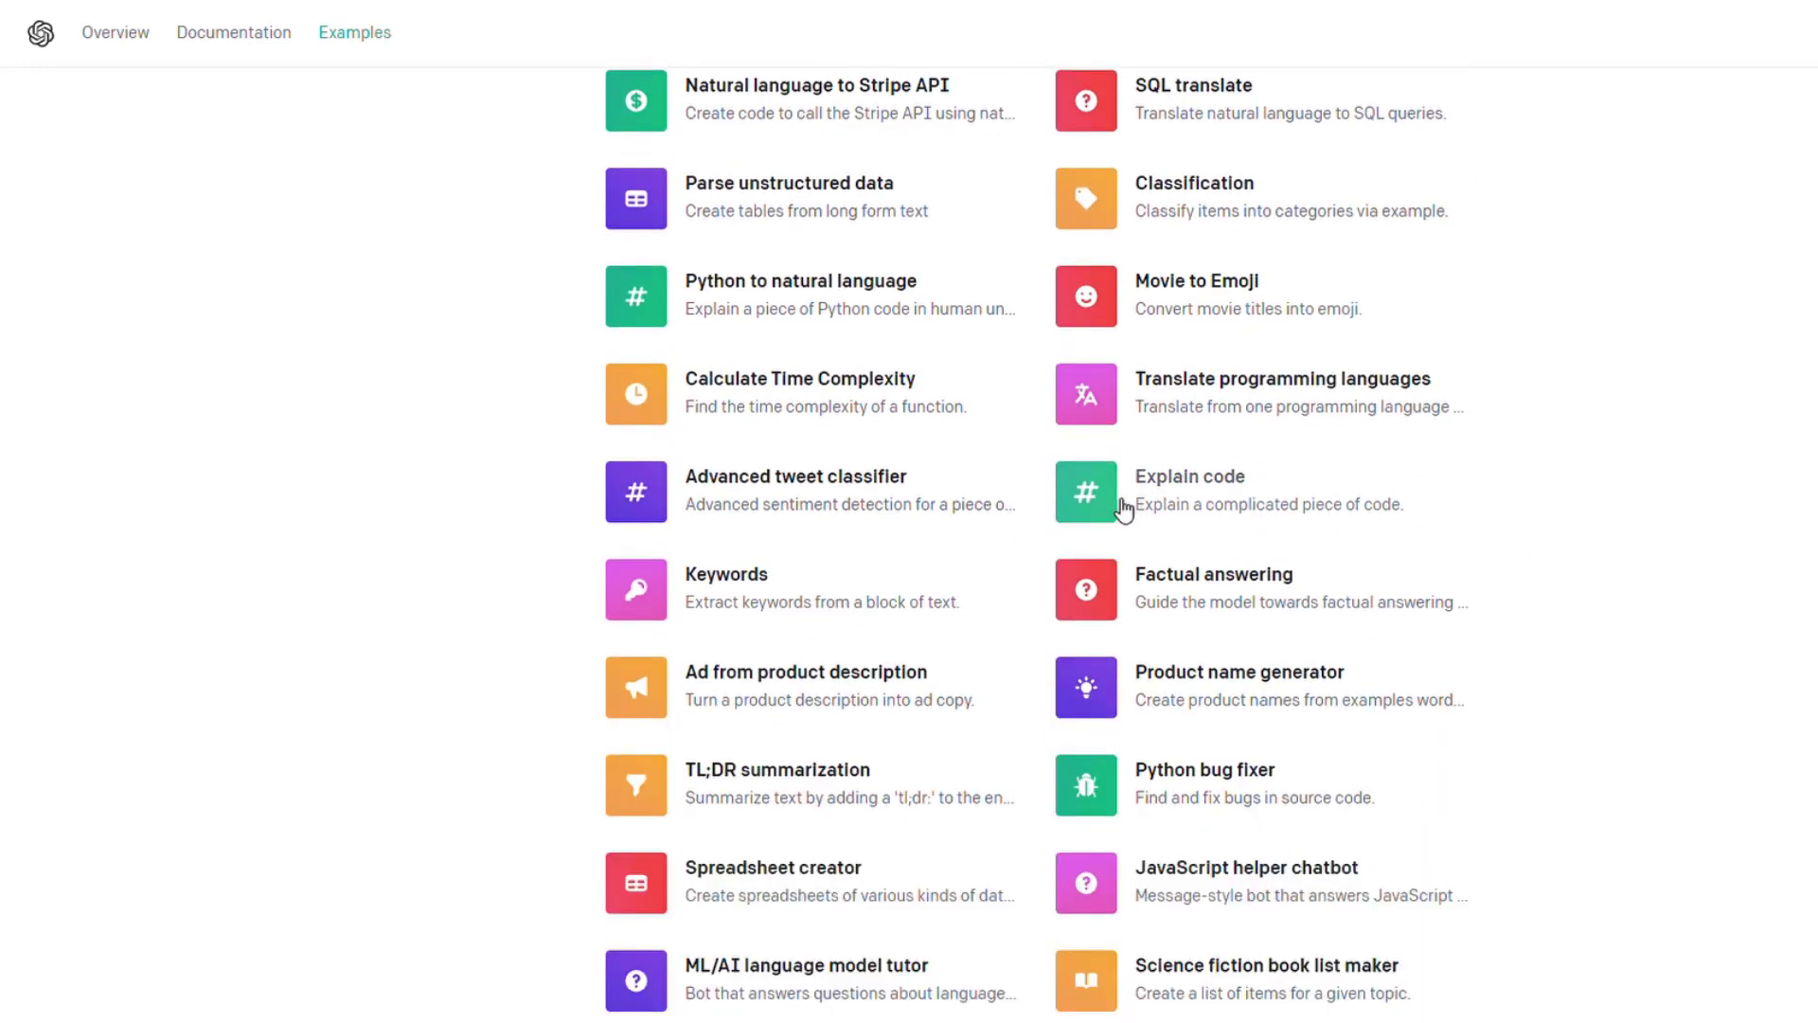